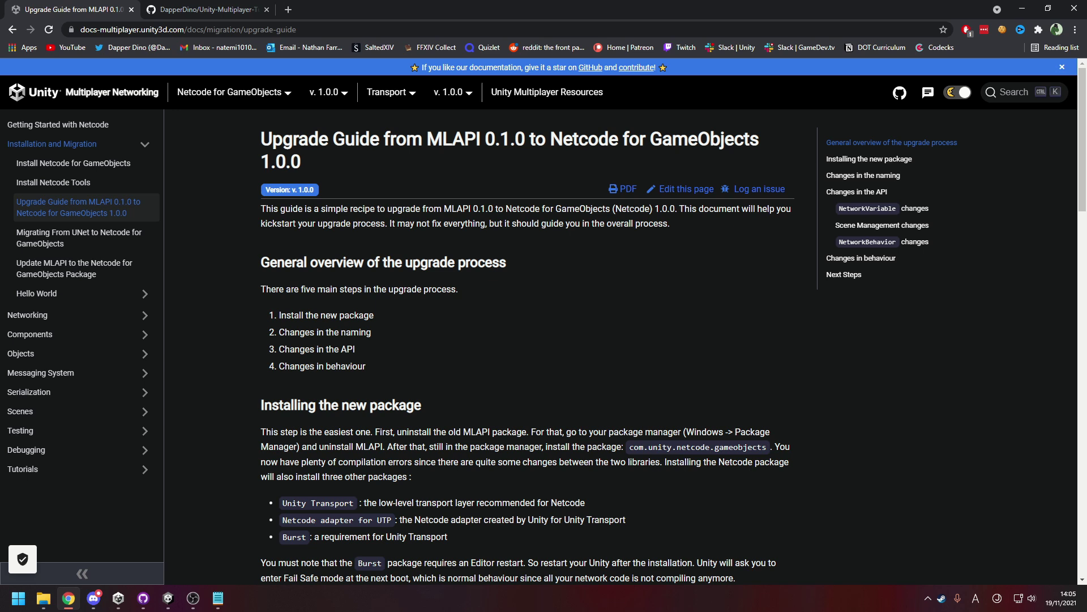
pyautogui.moveTo(921, 212)
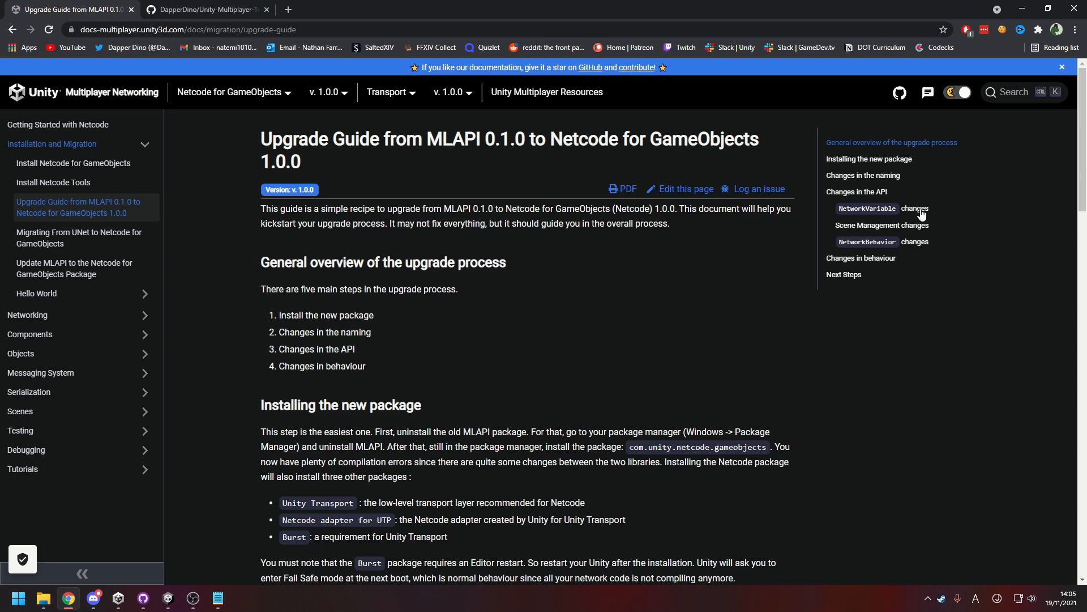
# - Review the 'Upgraded to Netcode For GameObjects' commit and its 43 changed files
pyautogui.click(211, 11)
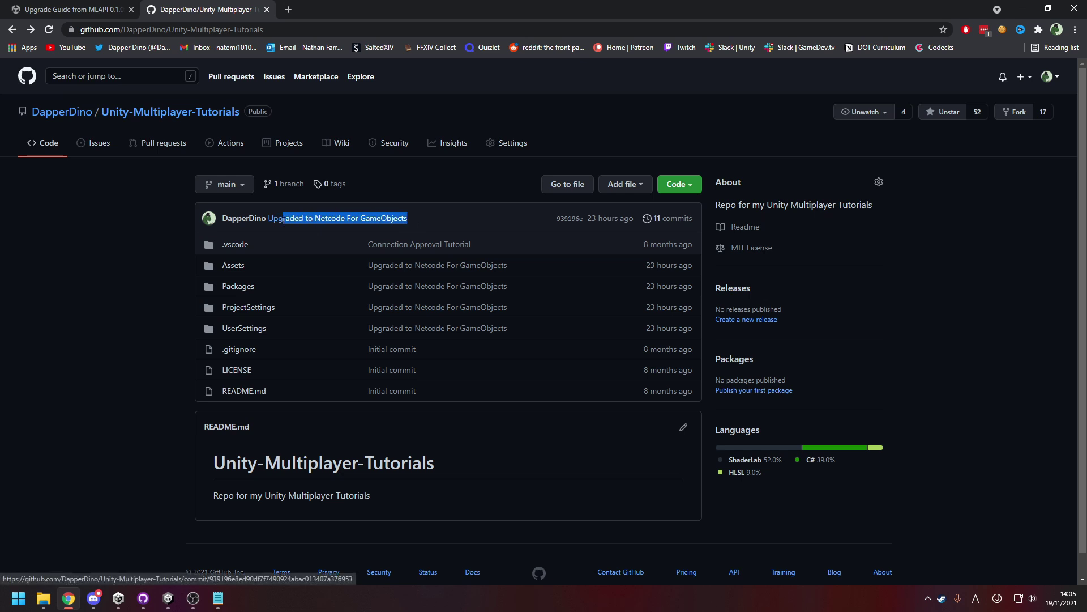
pyautogui.click(346, 219)
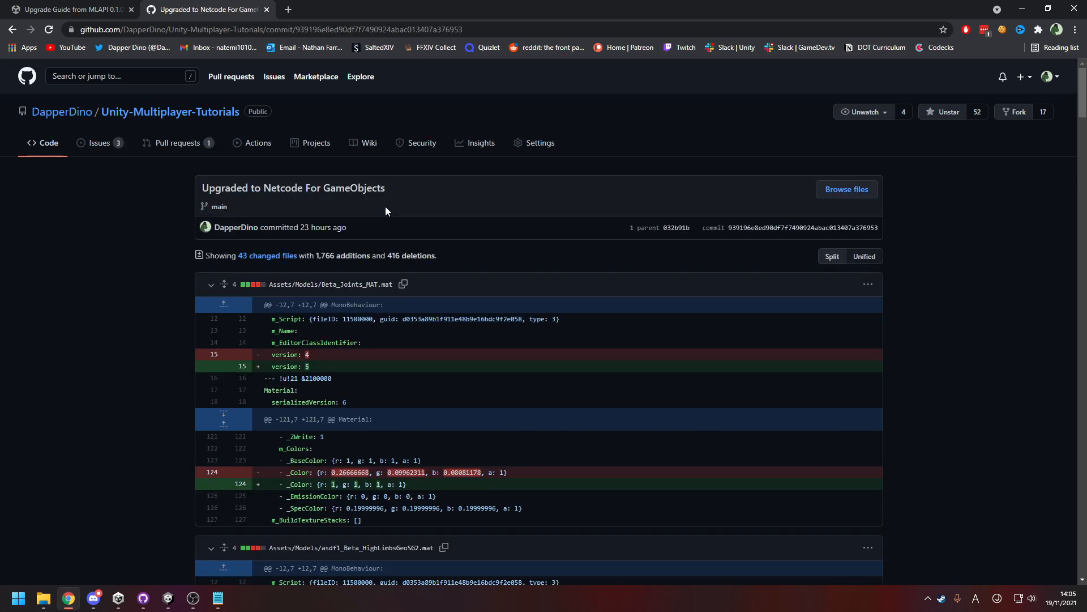
pyautogui.moveTo(707, 213)
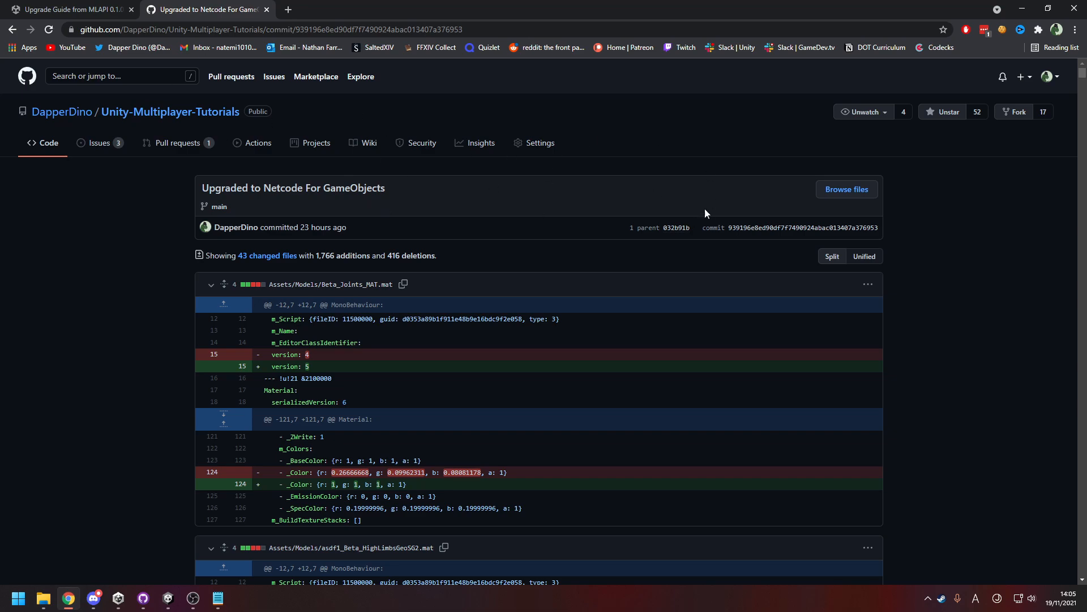
pyautogui.click(68, 10)
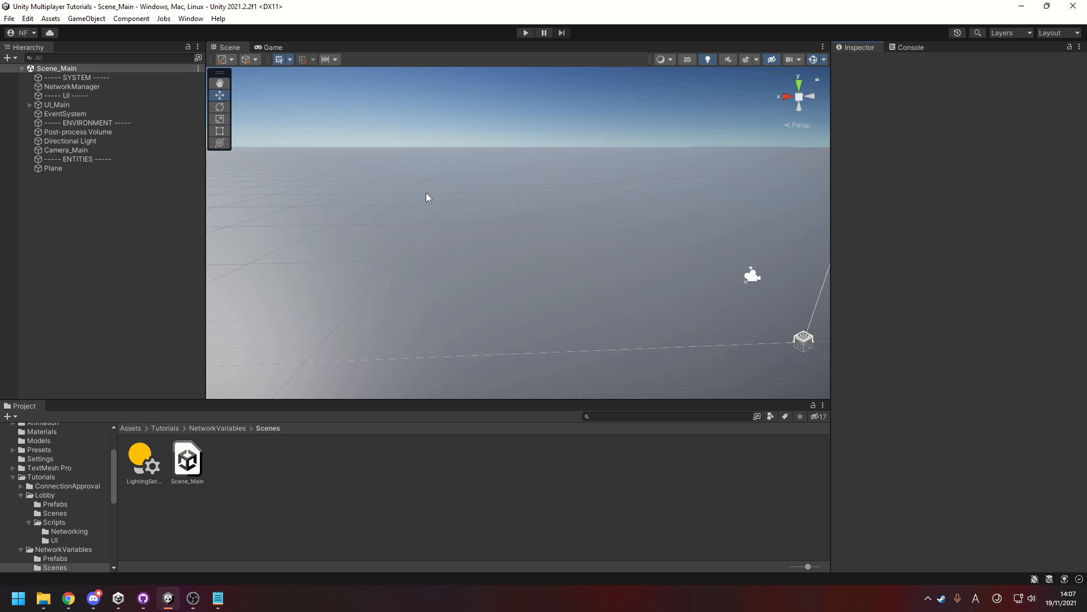
pyautogui.moveTo(283, 190)
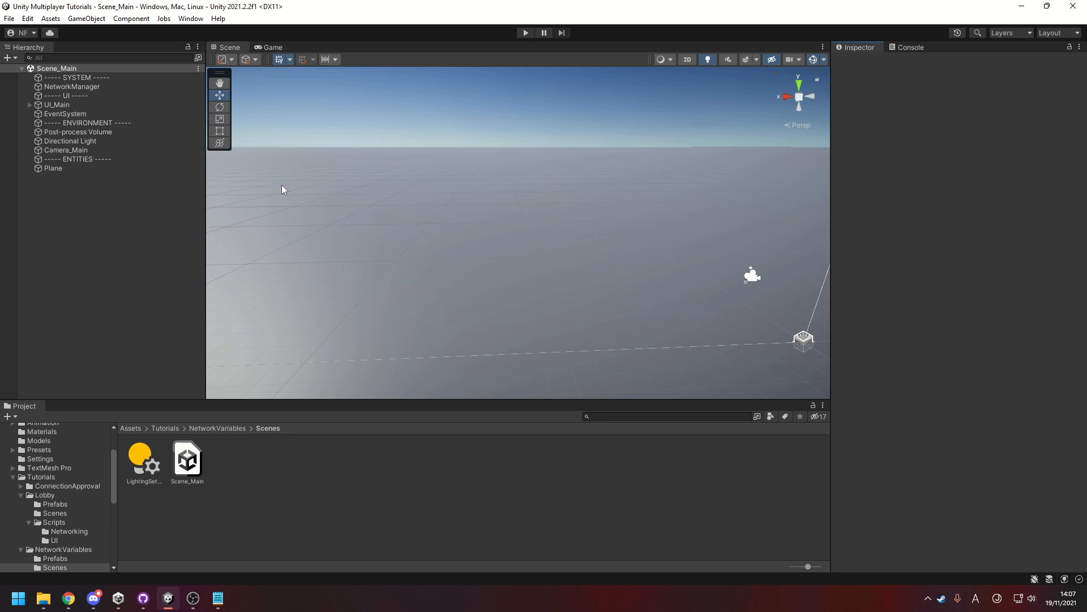
# - Confirm Netcode for GameObjects 1.0.0-pre.3 in the Package Manager, trying an add-by-name with 'com.u'
pyautogui.click(190, 18)
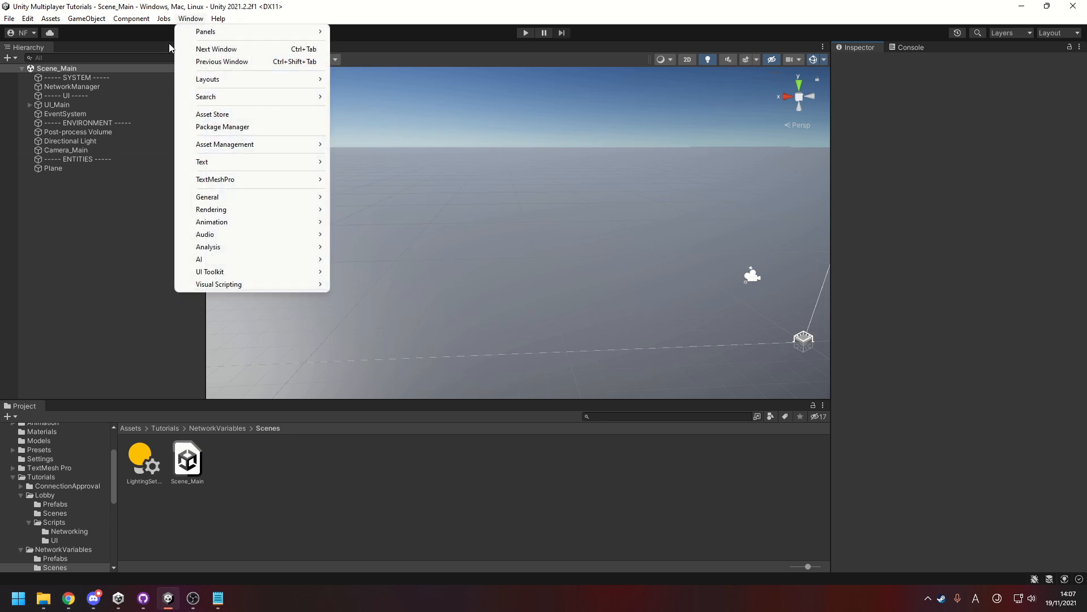
pyautogui.click(222, 127)
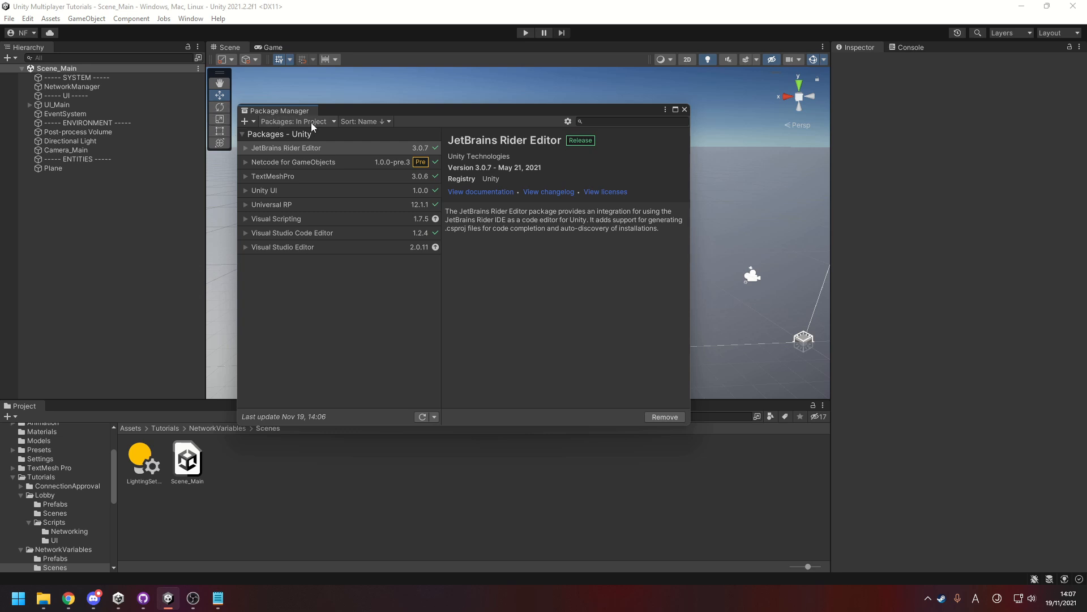
pyautogui.moveTo(465, 342)
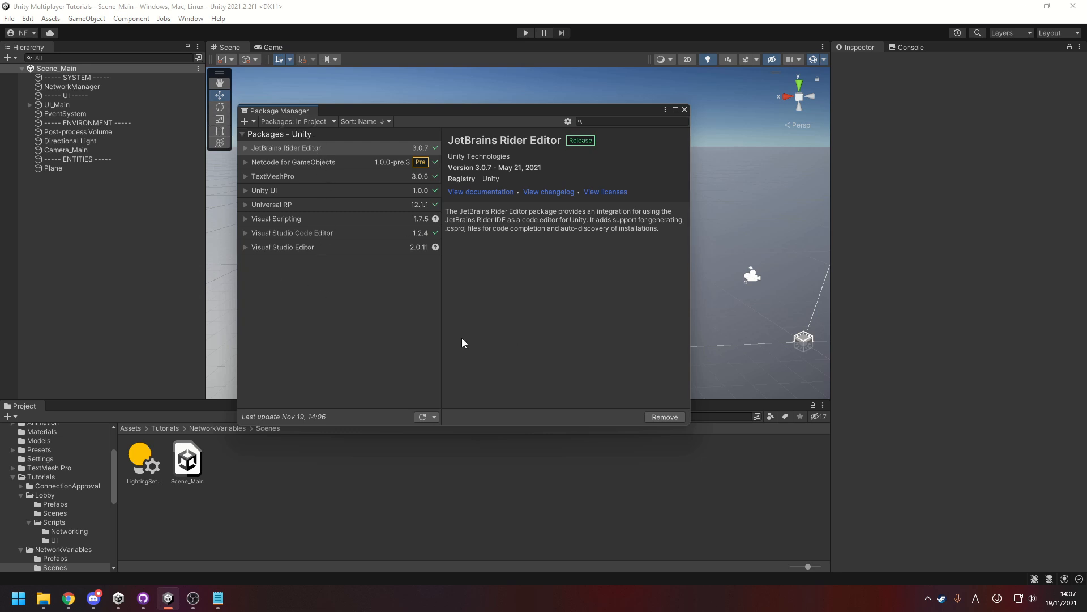
pyautogui.moveTo(258, 133)
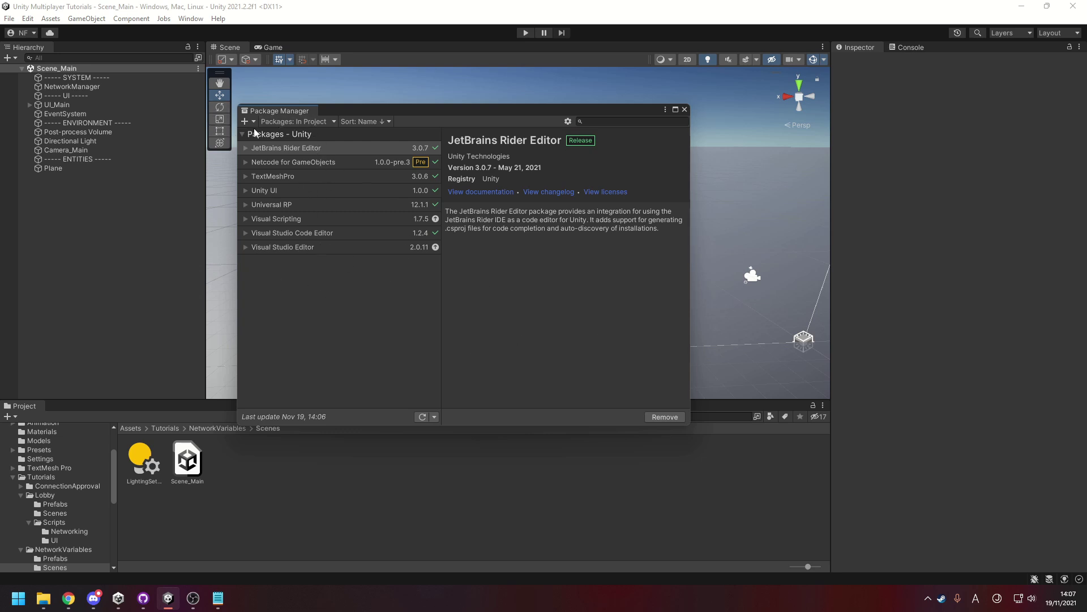
pyautogui.click(244, 122)
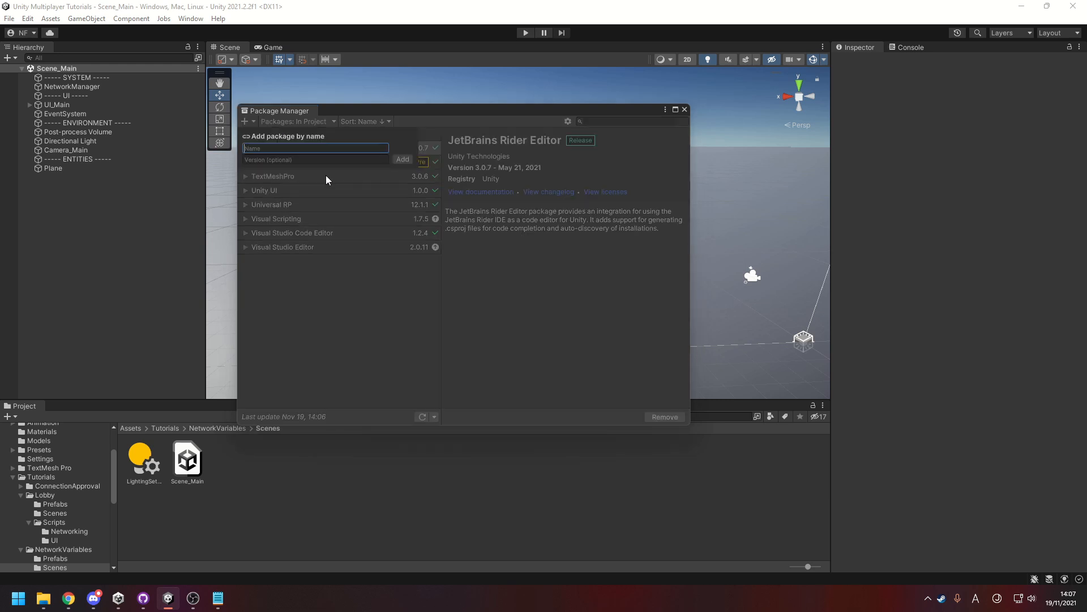
pyautogui.write('com.u')
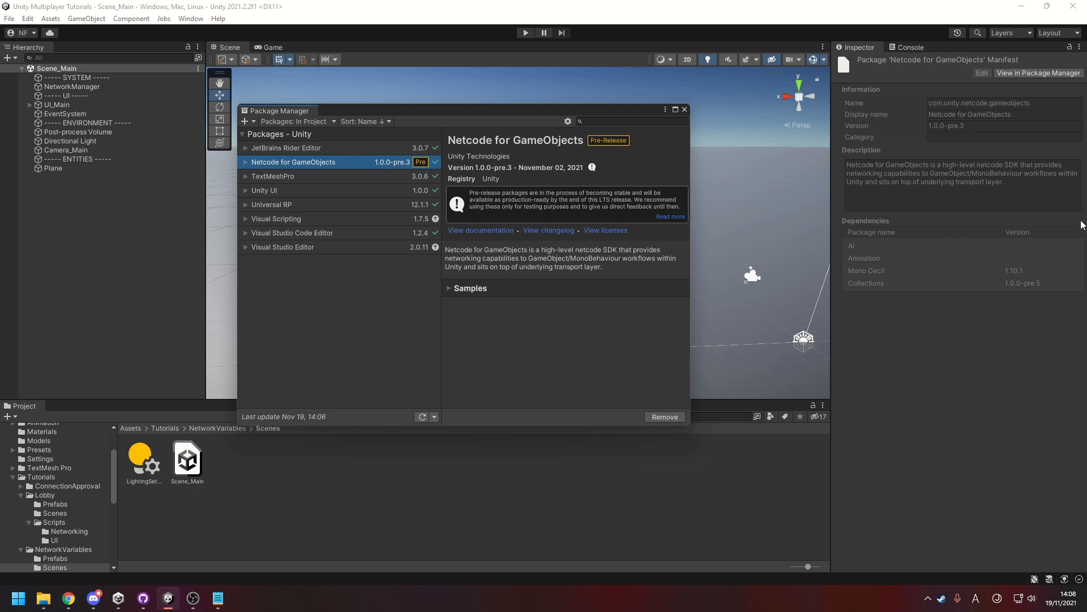
pyautogui.moveTo(918, 68)
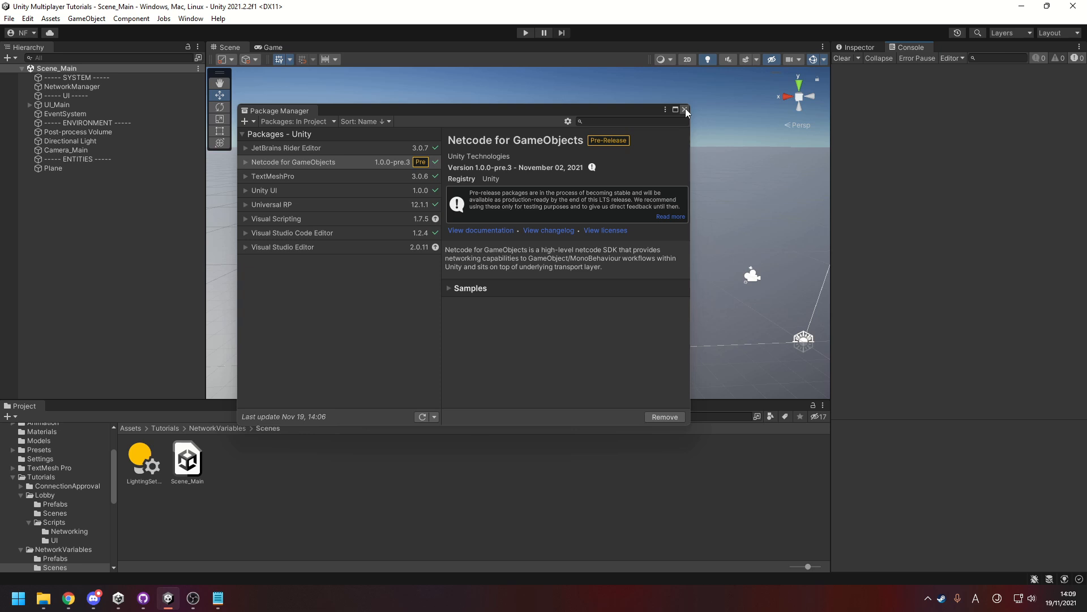
pyautogui.click(686, 110)
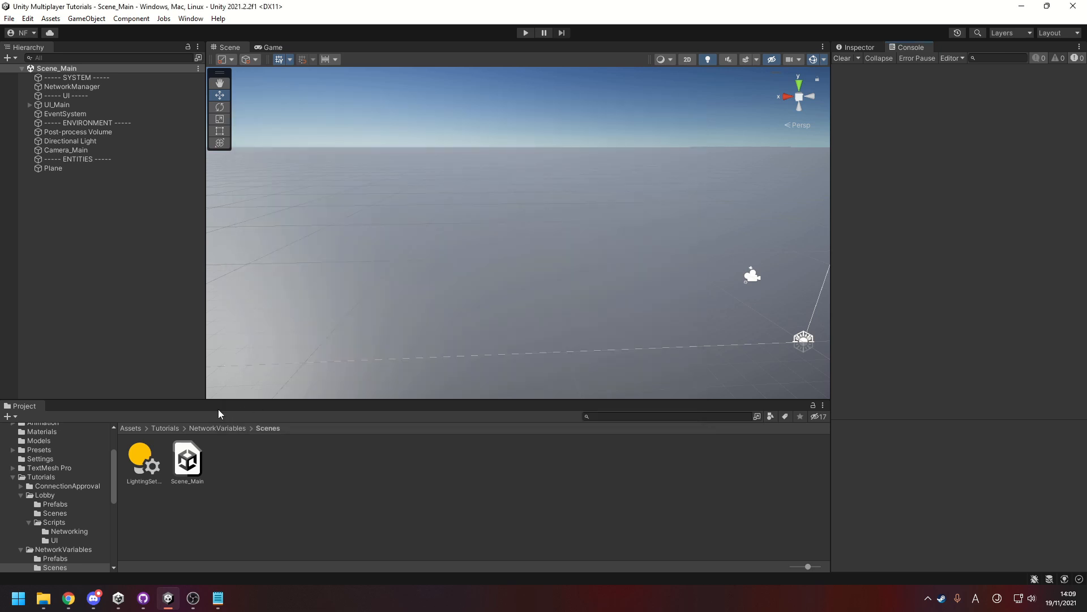
# - Browse to Tutorials/NetworkVariables/Scripts and select PasswordNetworkManager
pyautogui.click(54, 568)
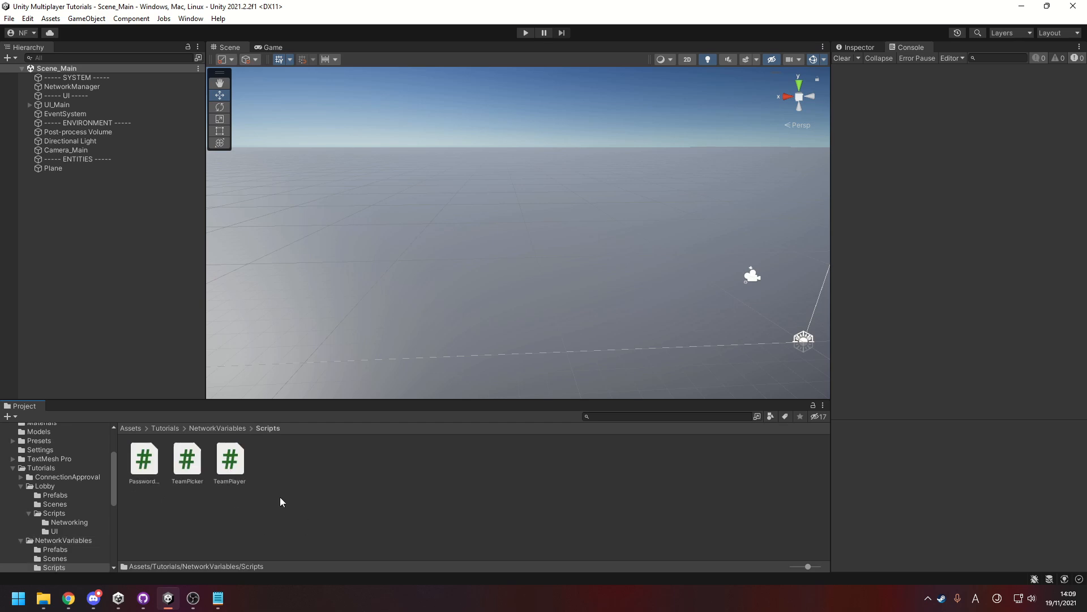
pyautogui.click(144, 460)
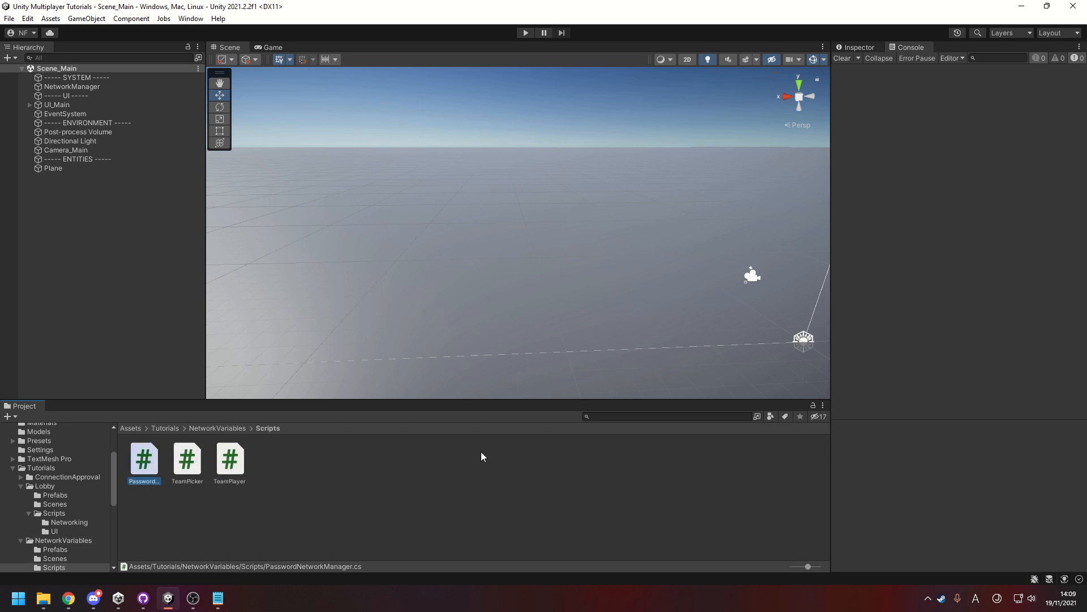
# - Show PasswordNetworkManager.cs in VS Code and search the project for 'using MLAPI'
pyautogui.doubleClick(145, 459)
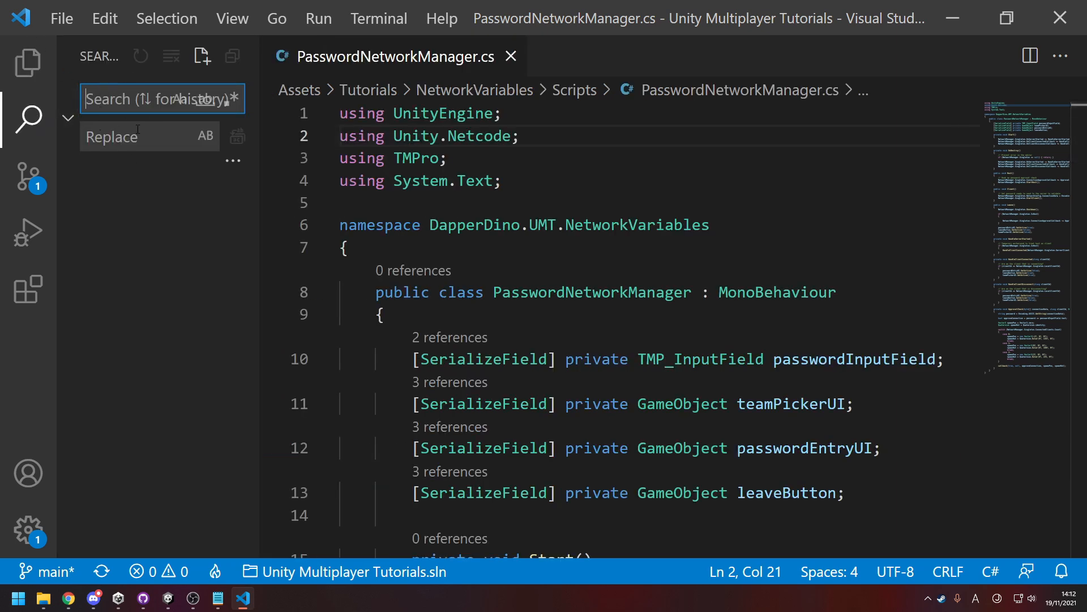
pyautogui.write('u')
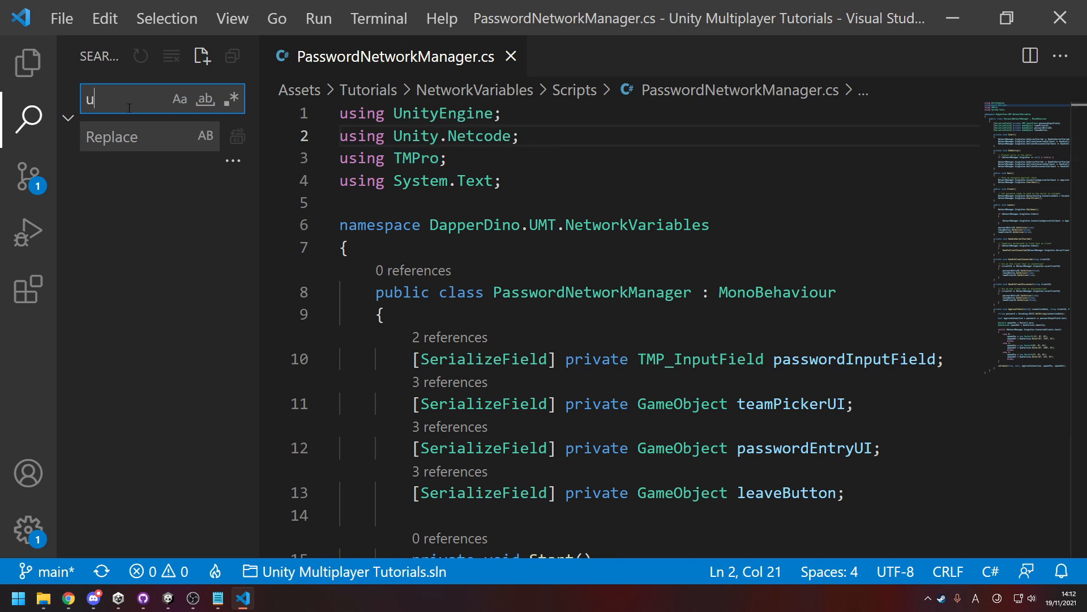
pyautogui.write('sing MLAPI')
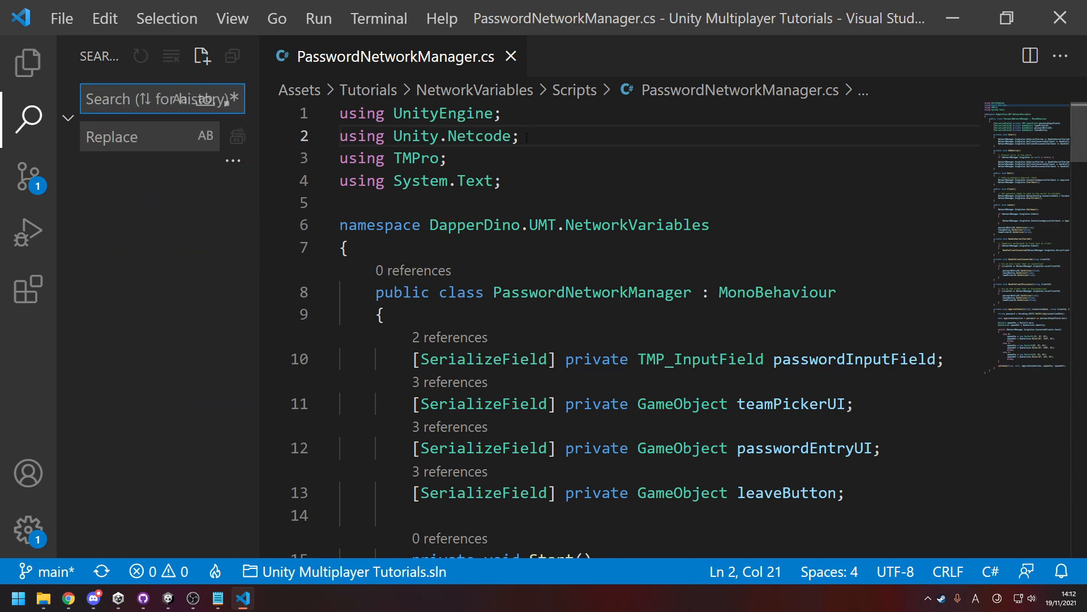
pyautogui.click(26, 120)
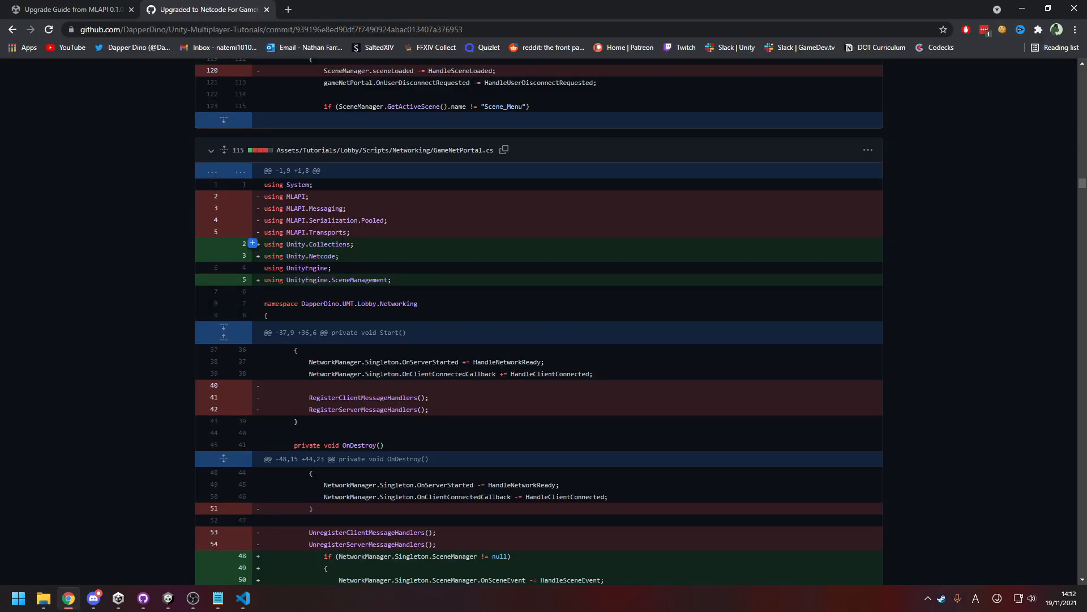
pyautogui.moveTo(315, 201)
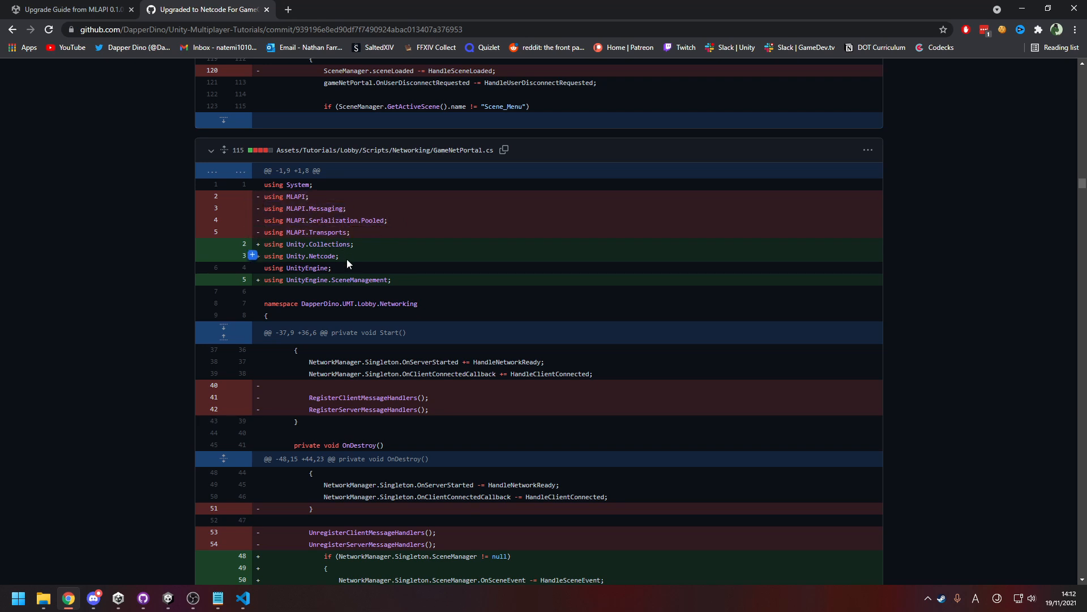
# - Highlight the removed MLAPI using lines in the GameNetPortal.cs diff
pyautogui.doubleClick(303, 256)
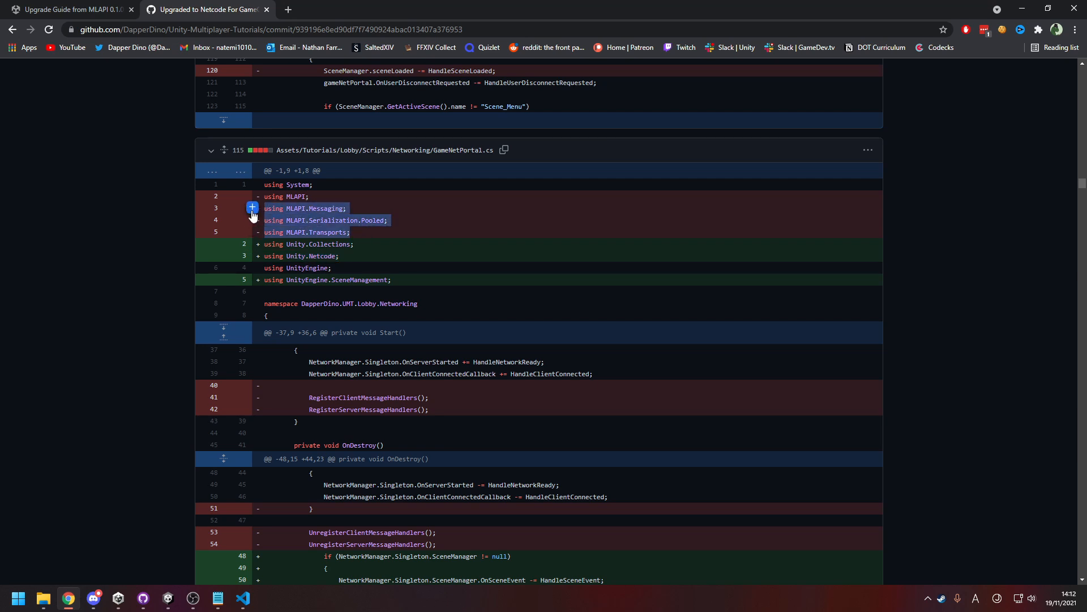
pyautogui.moveTo(344, 256)
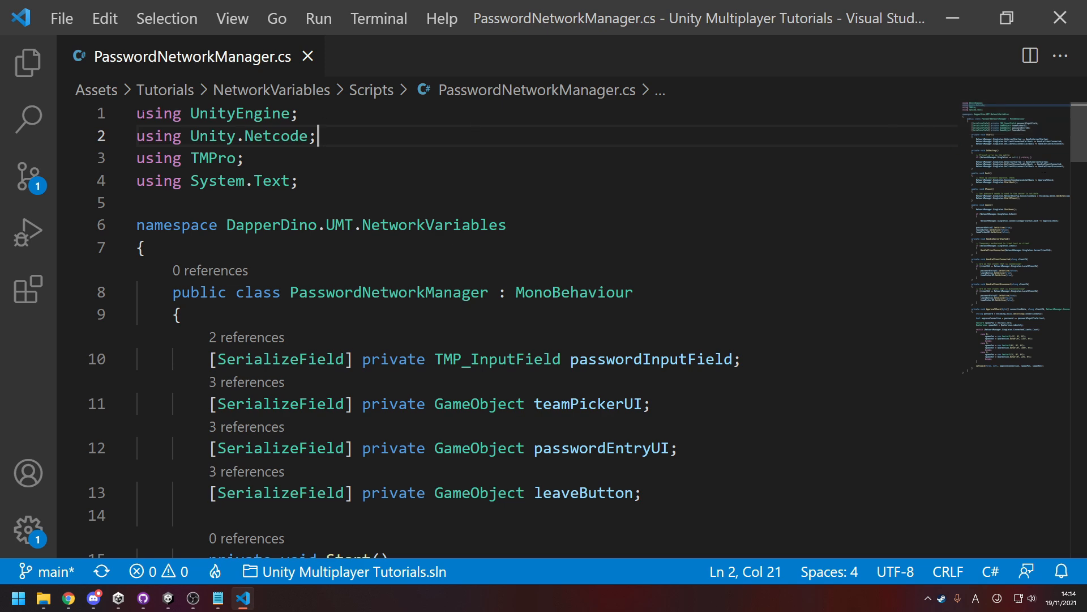
# - Search the project for 'NetworkVariable' and jump to the PlayerOverheadDisplay.cs match
pyautogui.click(27, 119)
pyautogui.write('NetworkVariable<int')
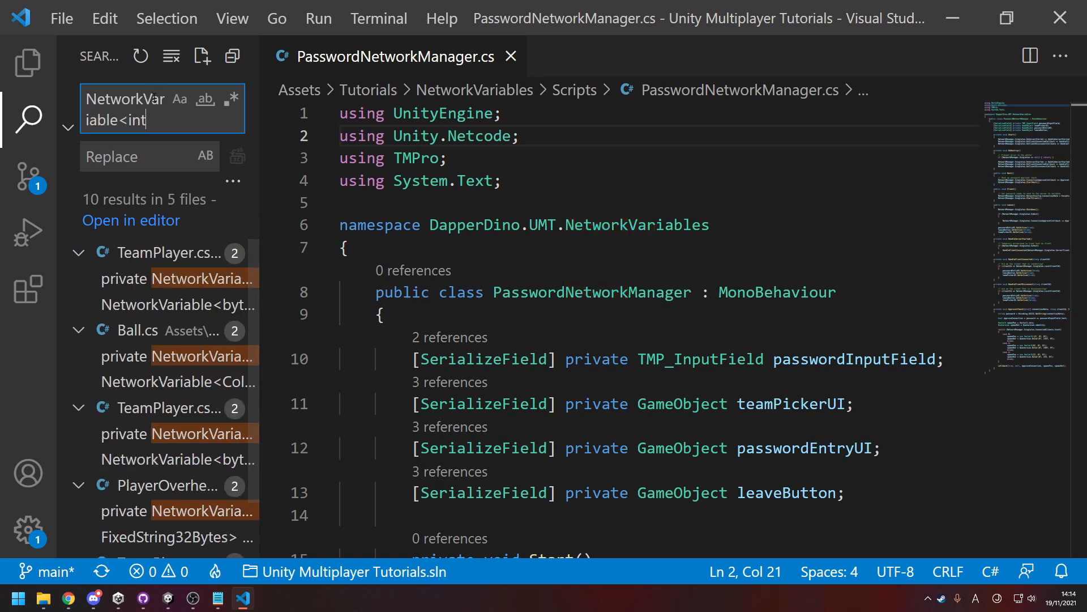
pyautogui.press('Backspace')
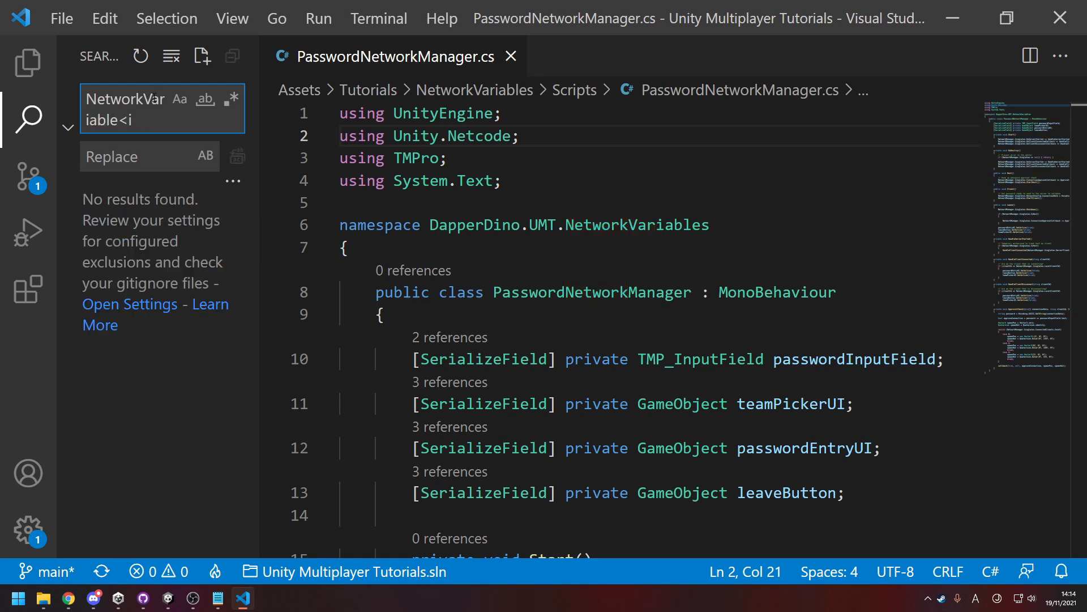
pyautogui.press('Backspace')
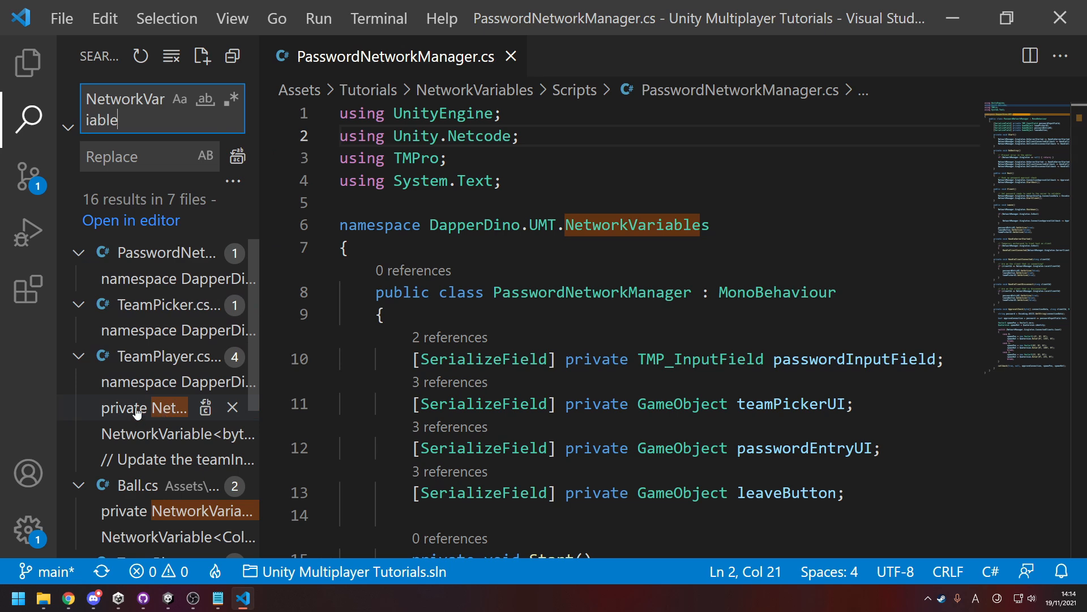
pyautogui.click(143, 408)
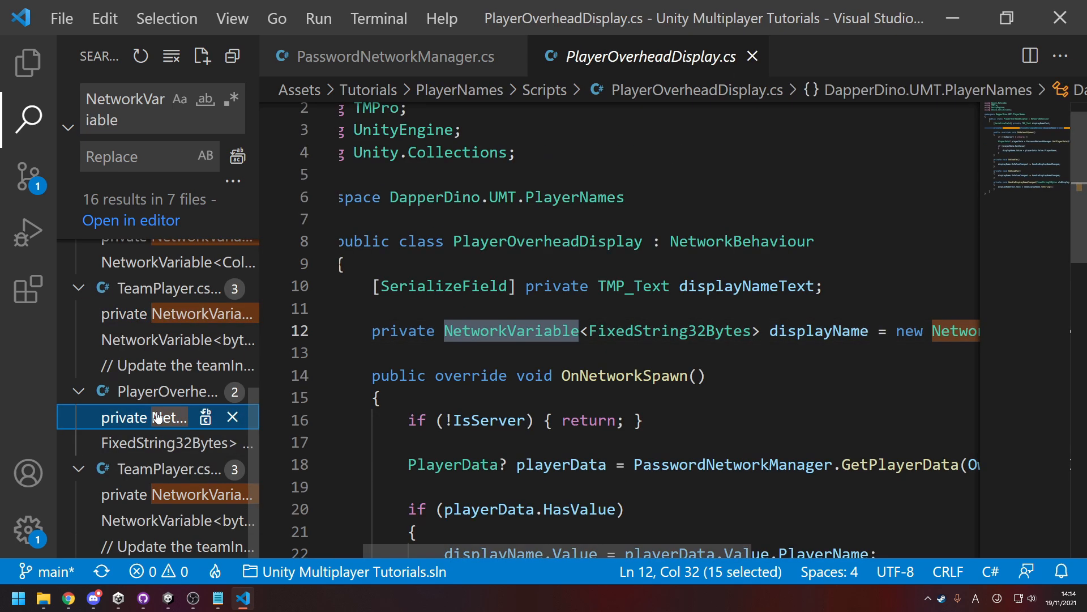
# - Inspect the FixedString32Bytes NetworkVariable and its handler in PlayerOverheadDisplay.cs, then show the Explorer
pyautogui.click(28, 117)
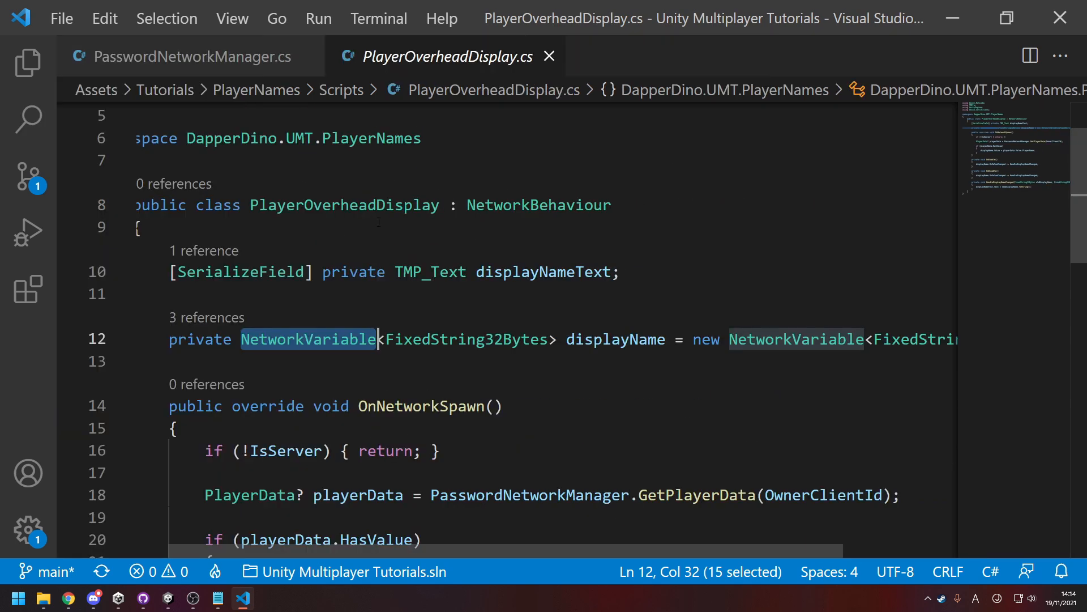
pyautogui.doubleClick(466, 340)
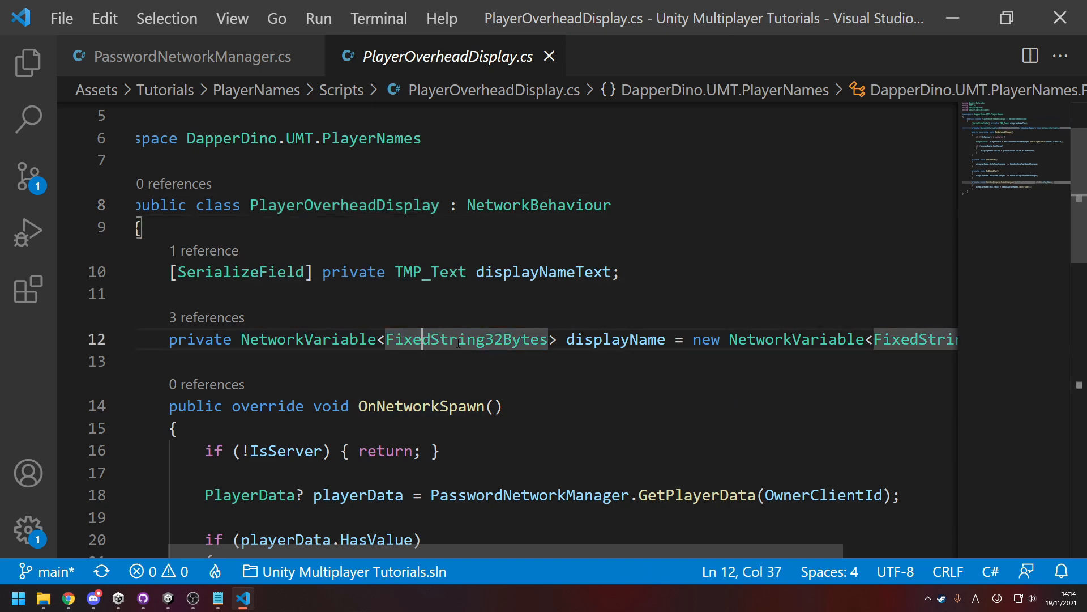
pyautogui.scroll(-3)
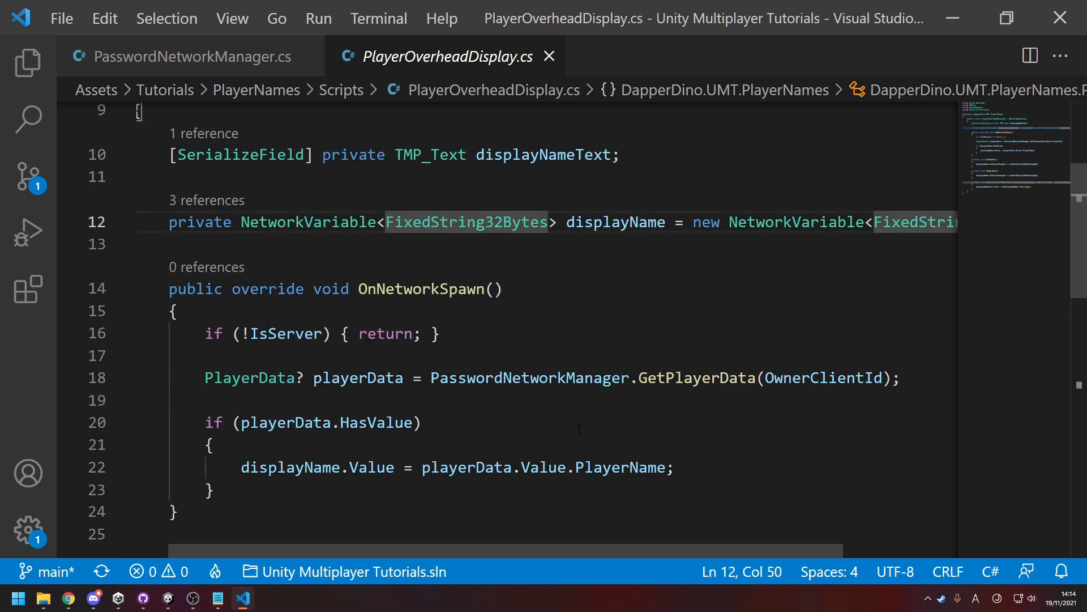
pyautogui.doubleClick(467, 222)
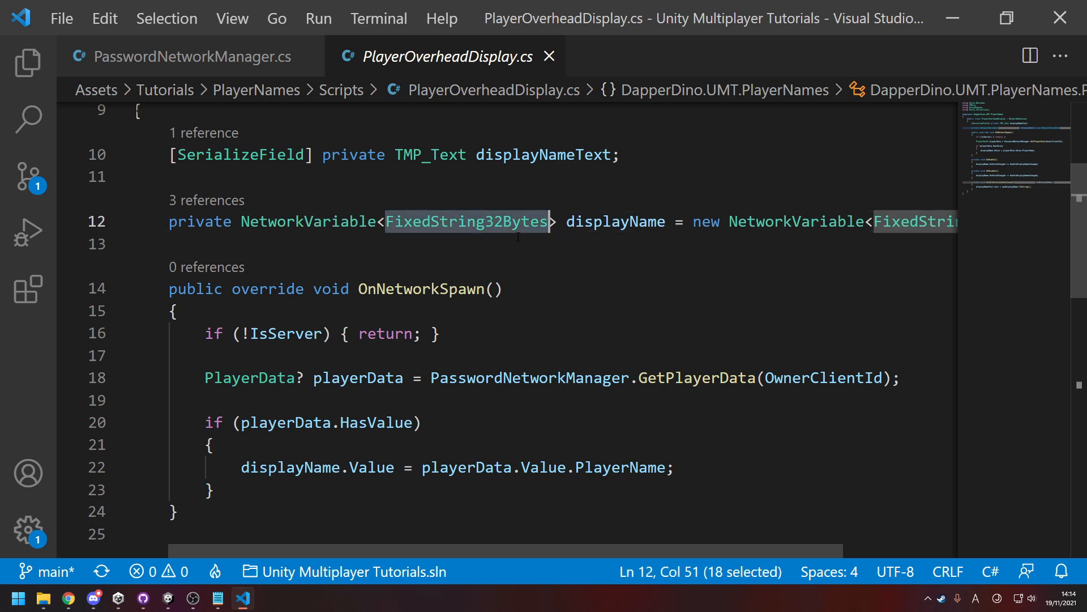
pyautogui.scroll(-3)
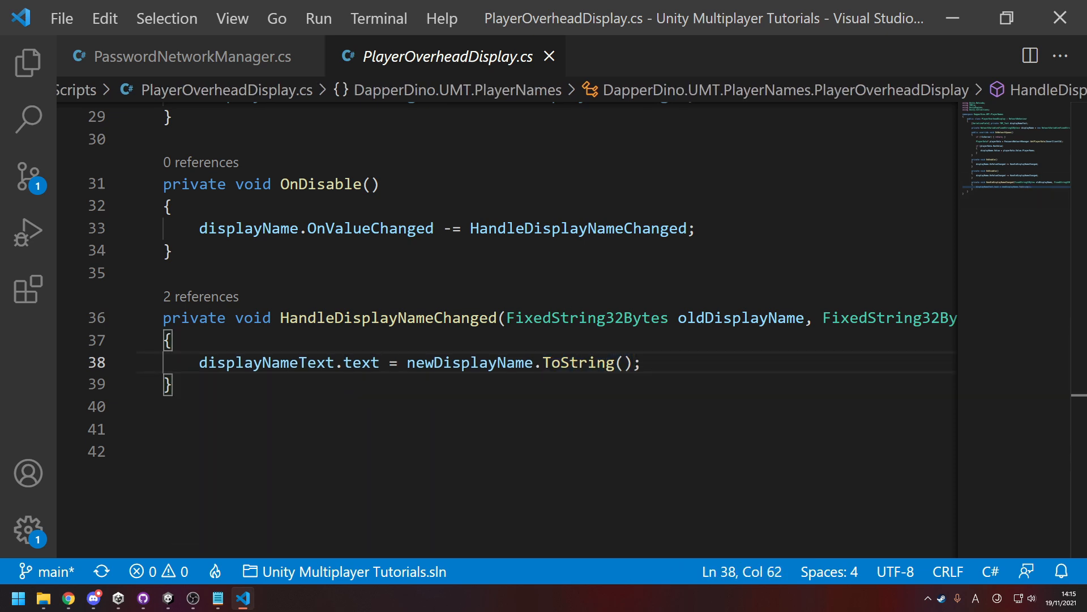
pyautogui.click(23, 59)
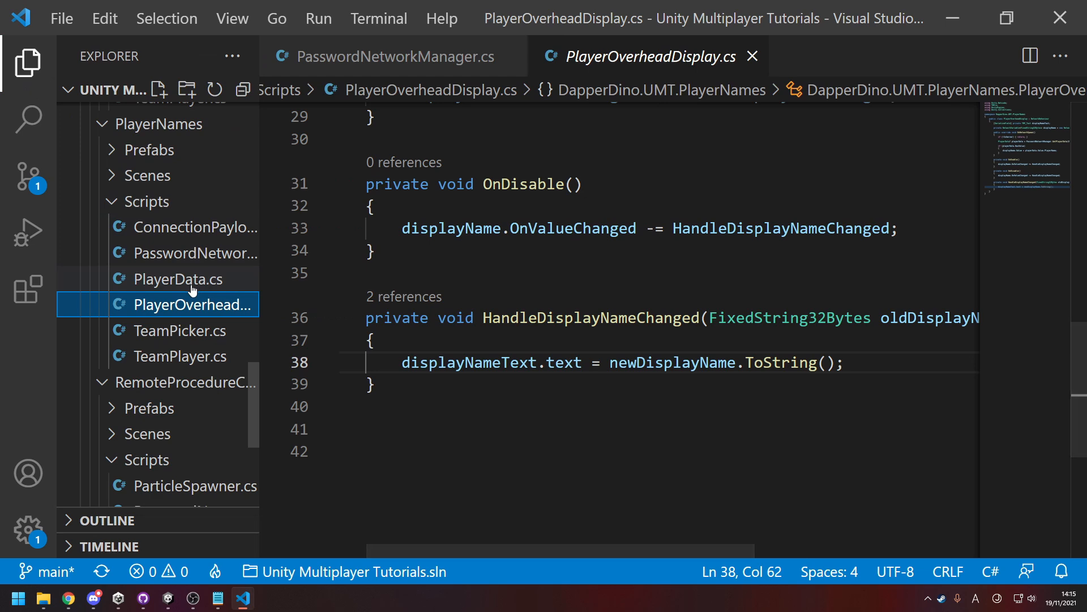
# - Review TeamPlayer.cs's byte teamIndex NetworkVariable, restoring its byte.MinValue initializer
pyautogui.click(29, 120)
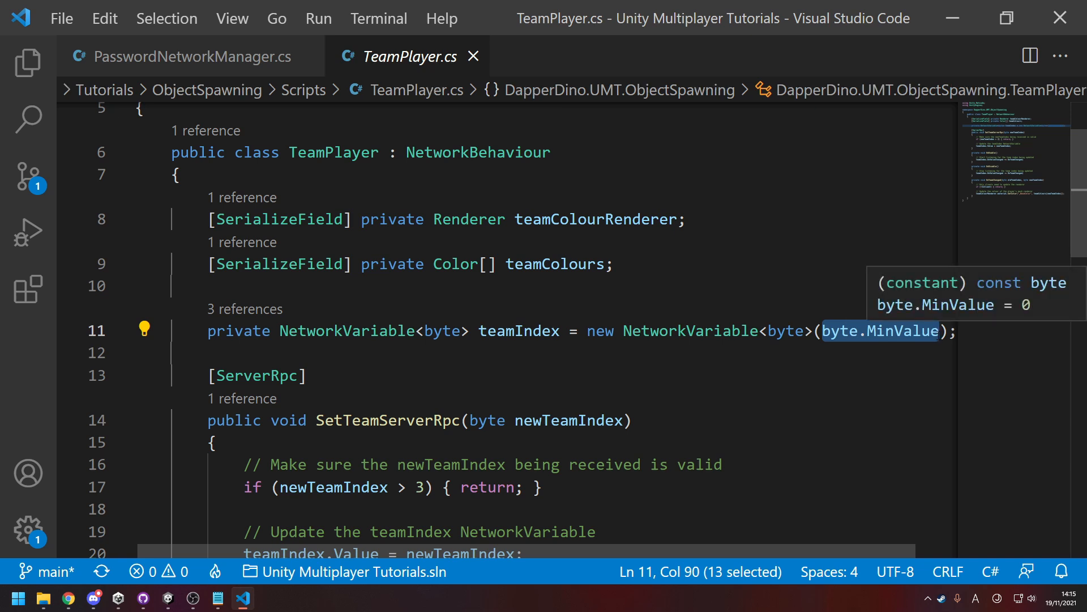
pyautogui.write('0')
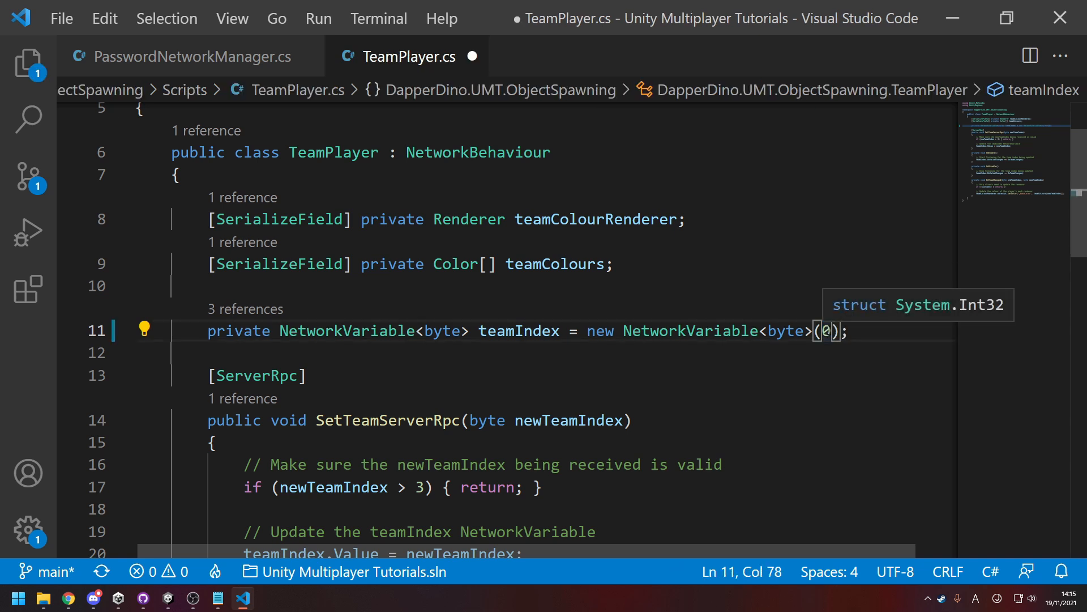
pyautogui.write('byte.MinValue')
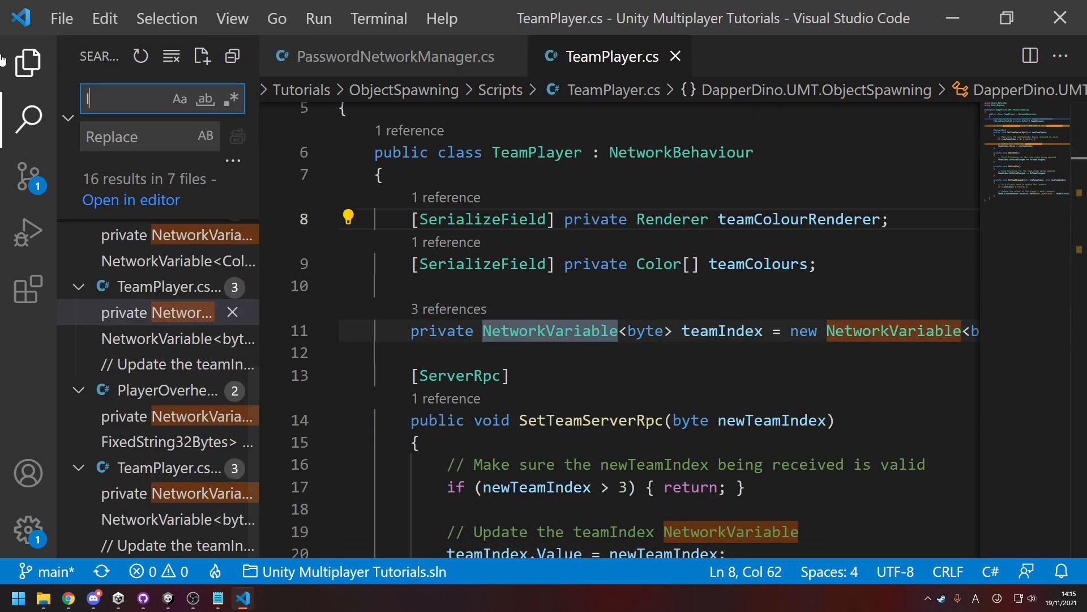
# - Search 'INetworkSe' and read LobbyPlayerState.cs's NetworkSerialize and Equals implementations
pyautogui.write('INetworkSe')
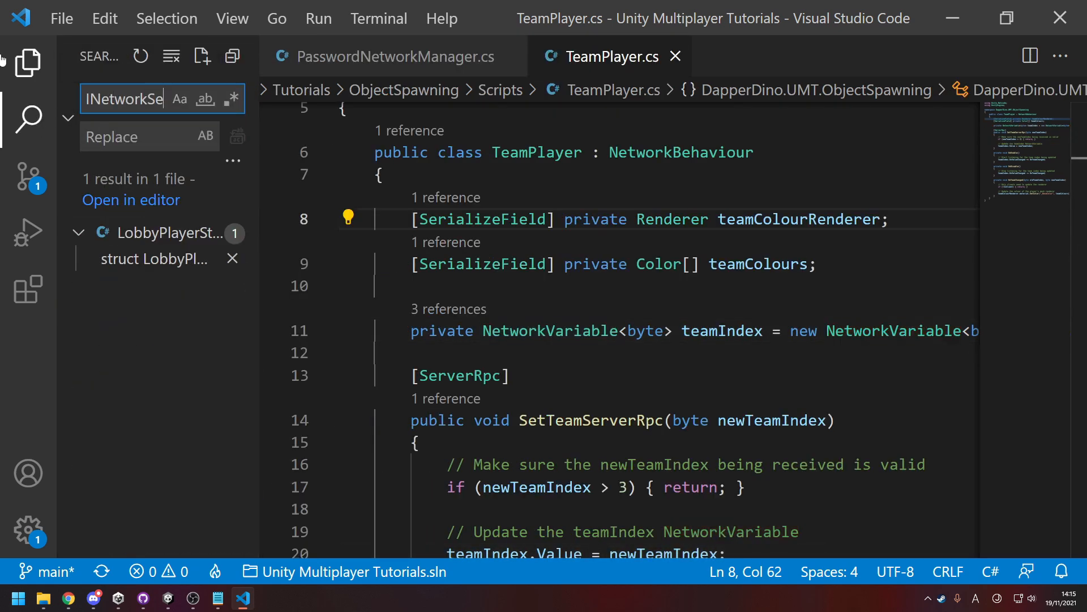
pyautogui.click(141, 259)
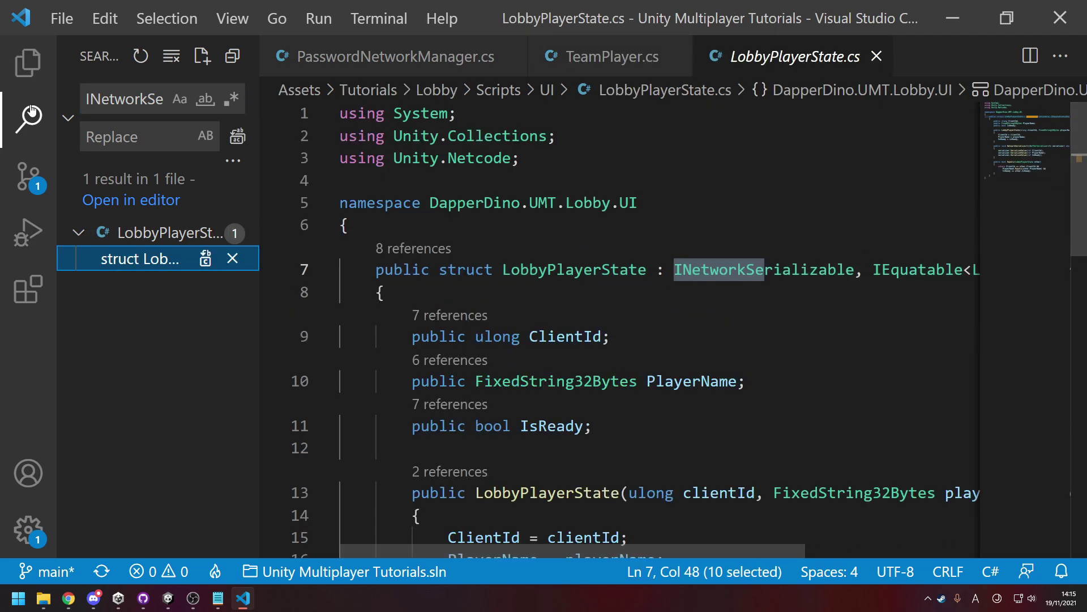
pyautogui.click(27, 113)
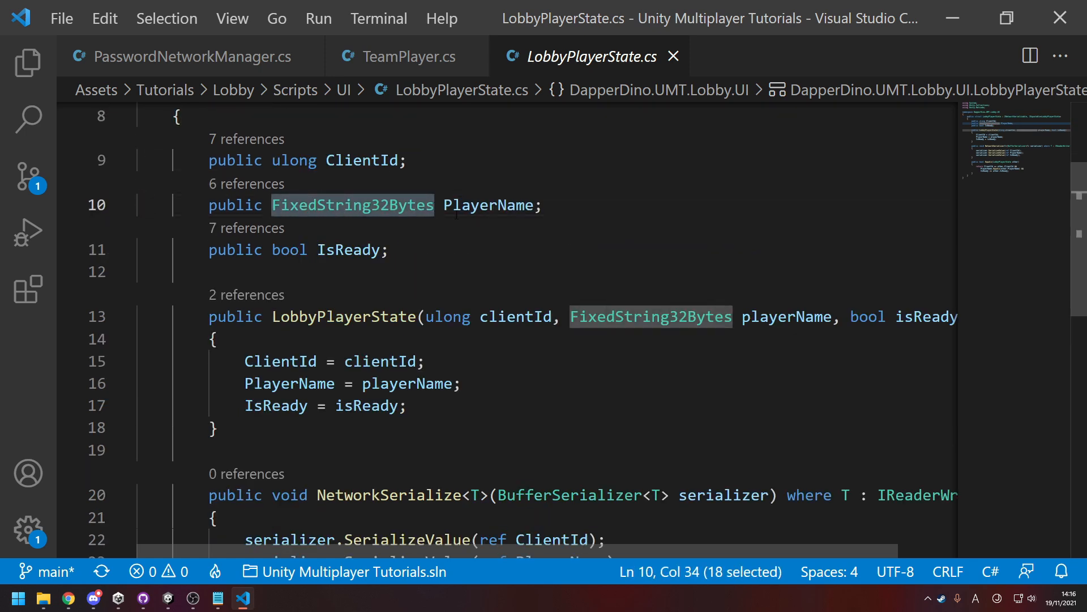
pyautogui.scroll(-3)
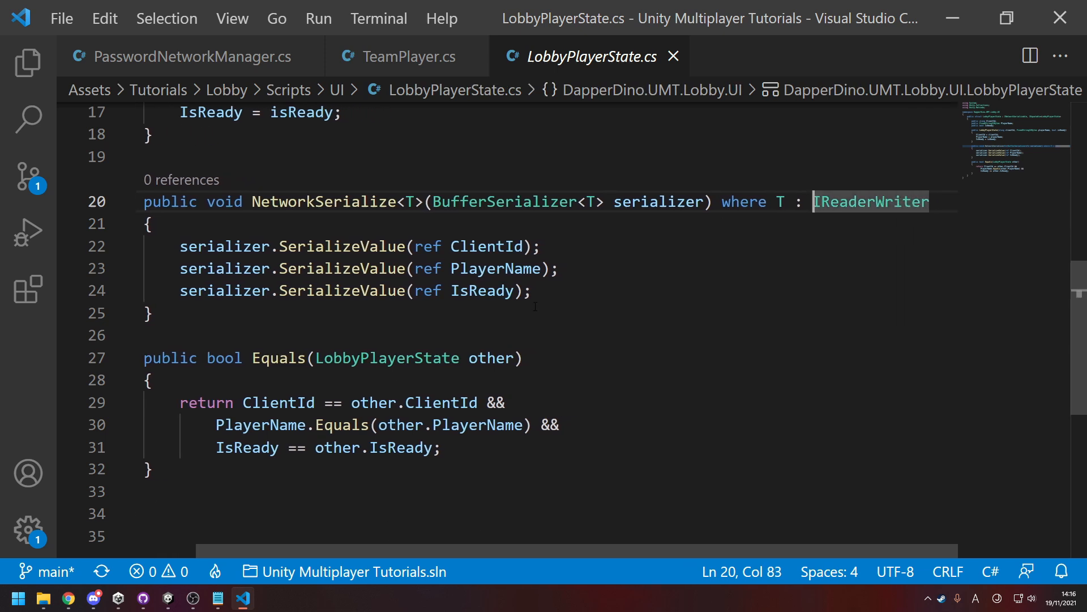
pyautogui.doubleClick(342, 246)
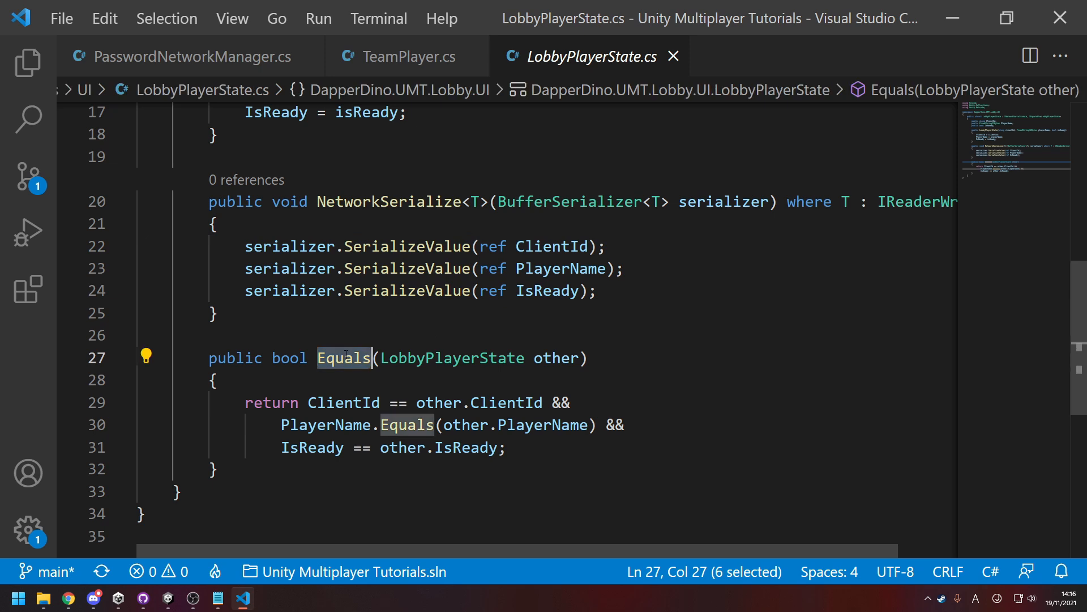
pyautogui.moveTo(343, 357)
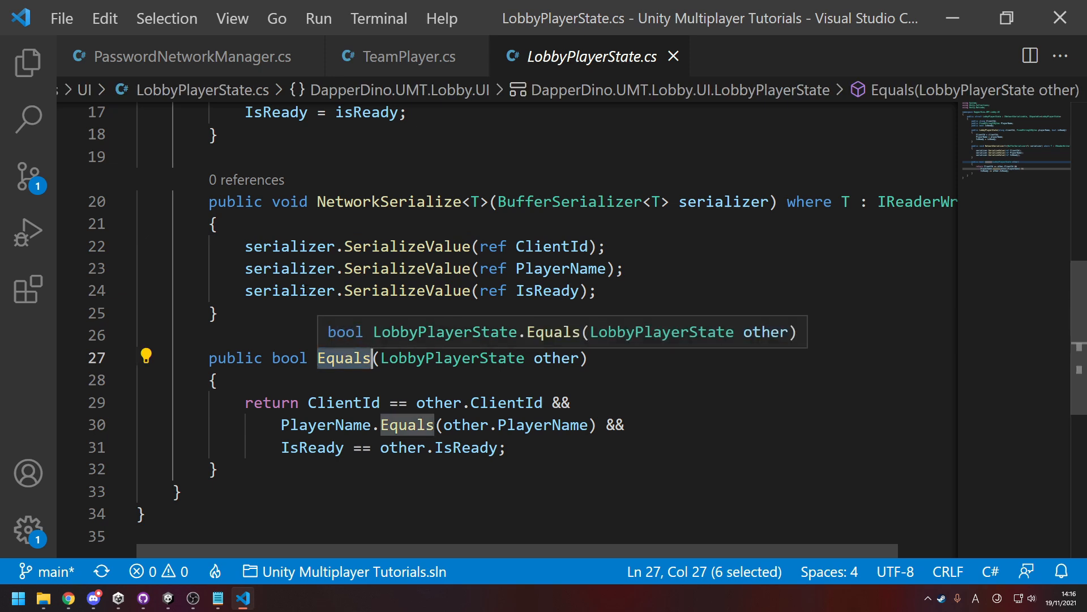
pyautogui.moveTo(558, 228)
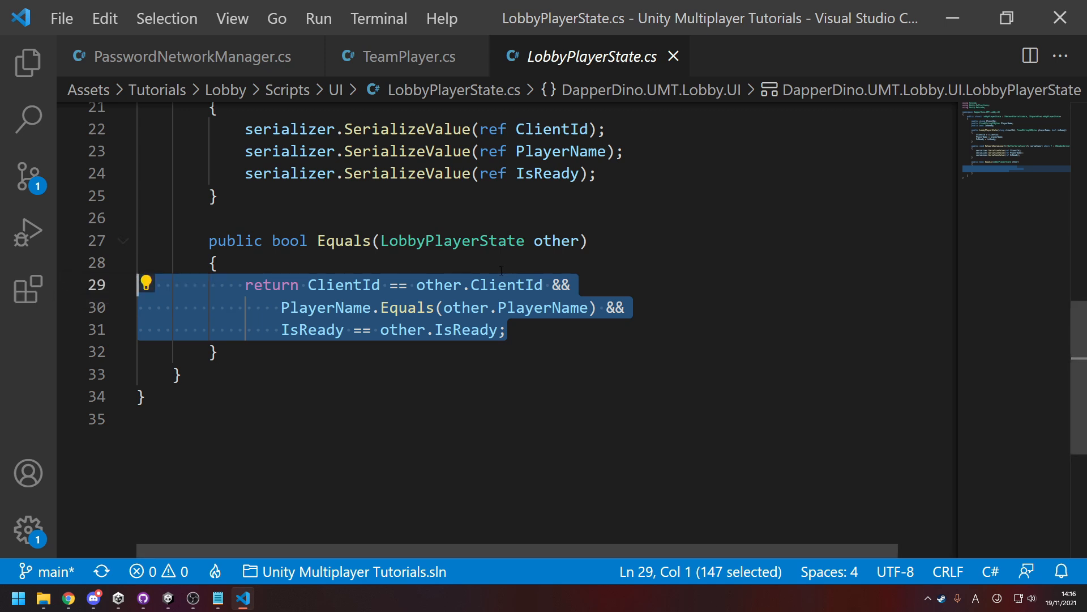
pyautogui.moveTo(425, 238)
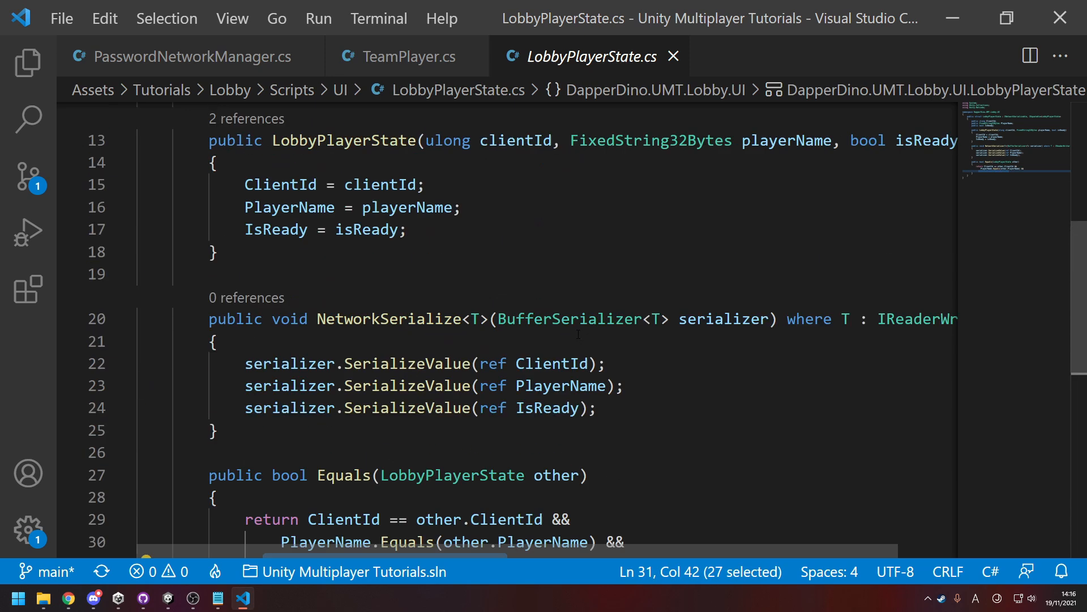
pyautogui.scroll(-3)
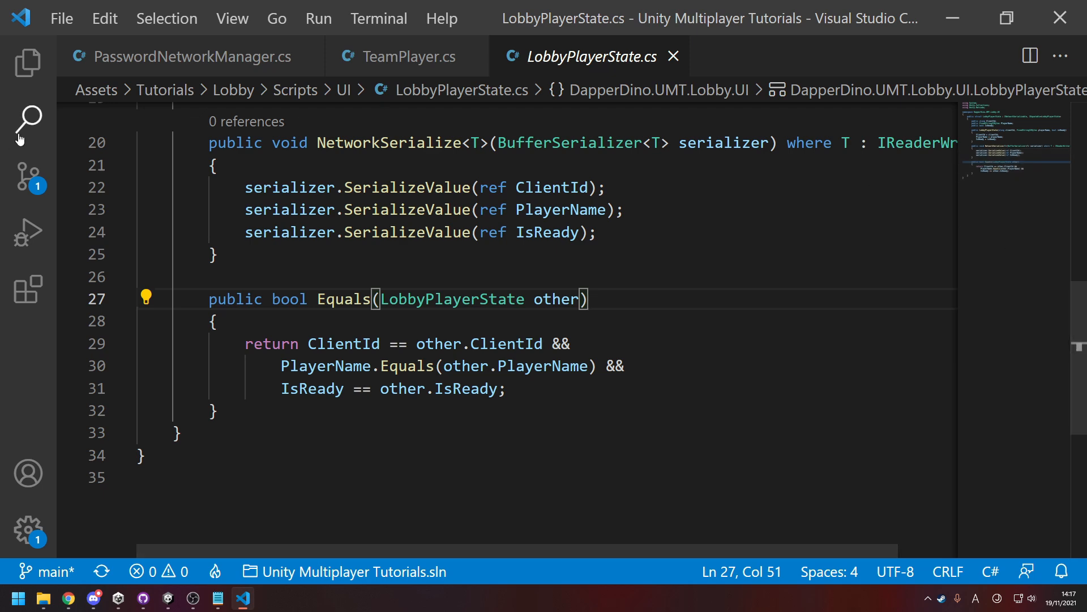
# - Search 'OnNetworkSpawn' and read LobbyUI.cs's OnNetworkSpawn and OnDestroy overrides
pyautogui.click(27, 119)
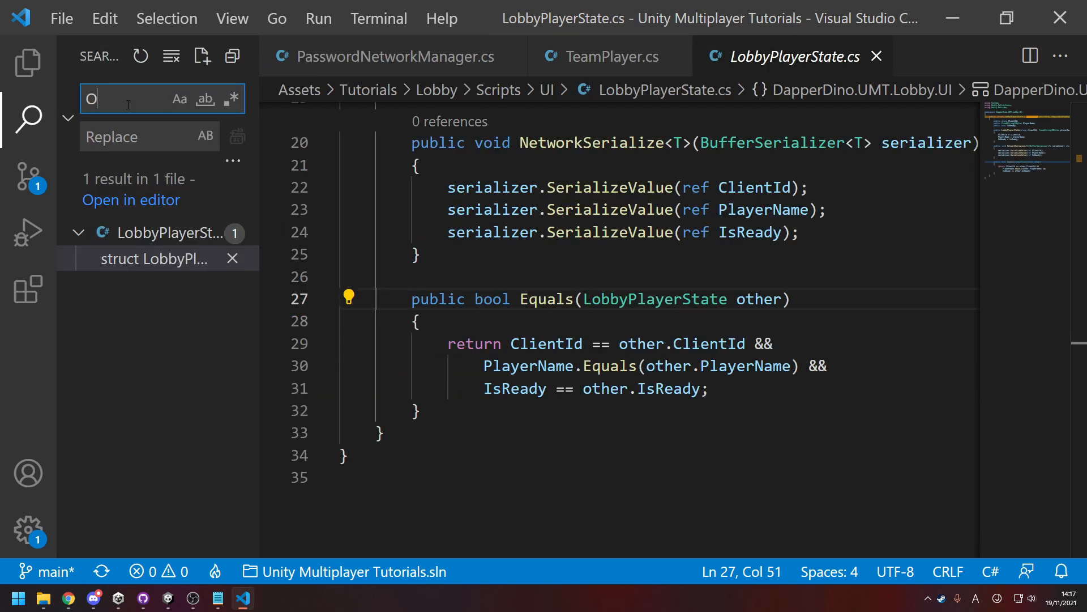
pyautogui.write('nNetworkSpawn')
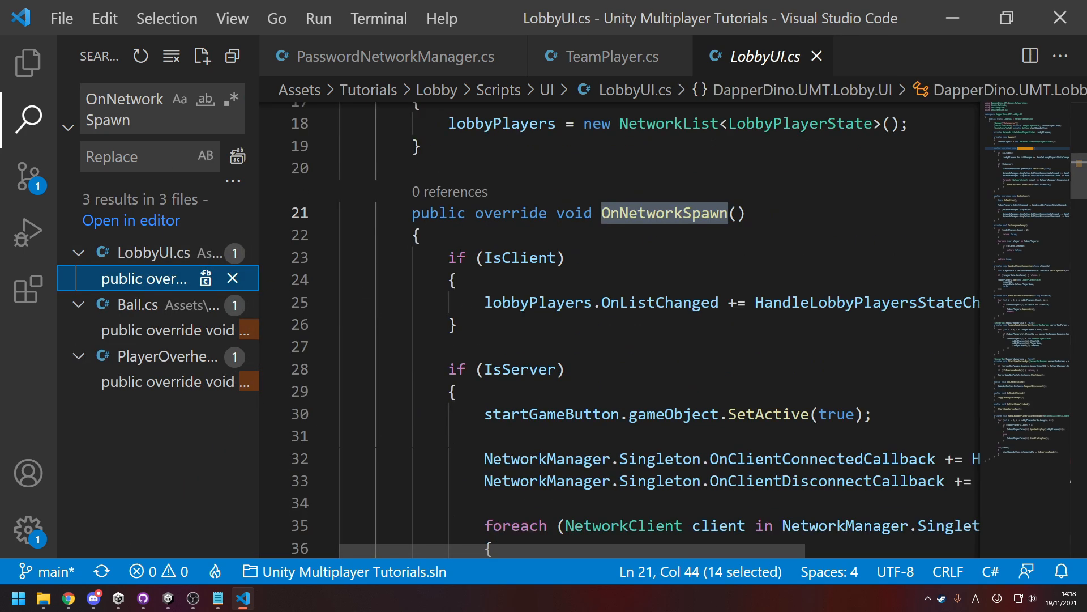
pyautogui.moveTo(719, 213)
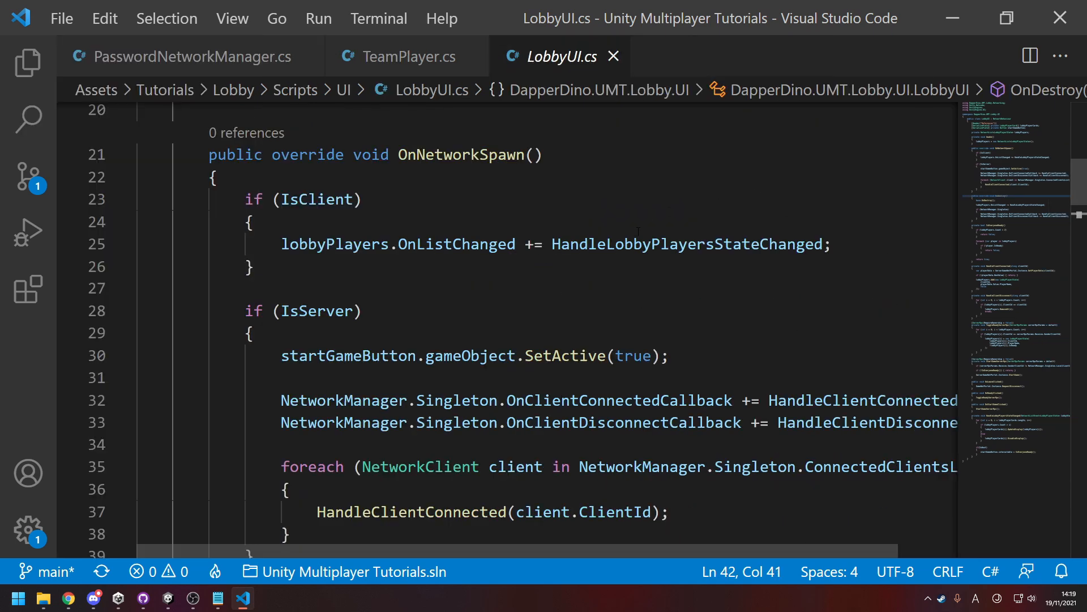
pyautogui.scroll(-3)
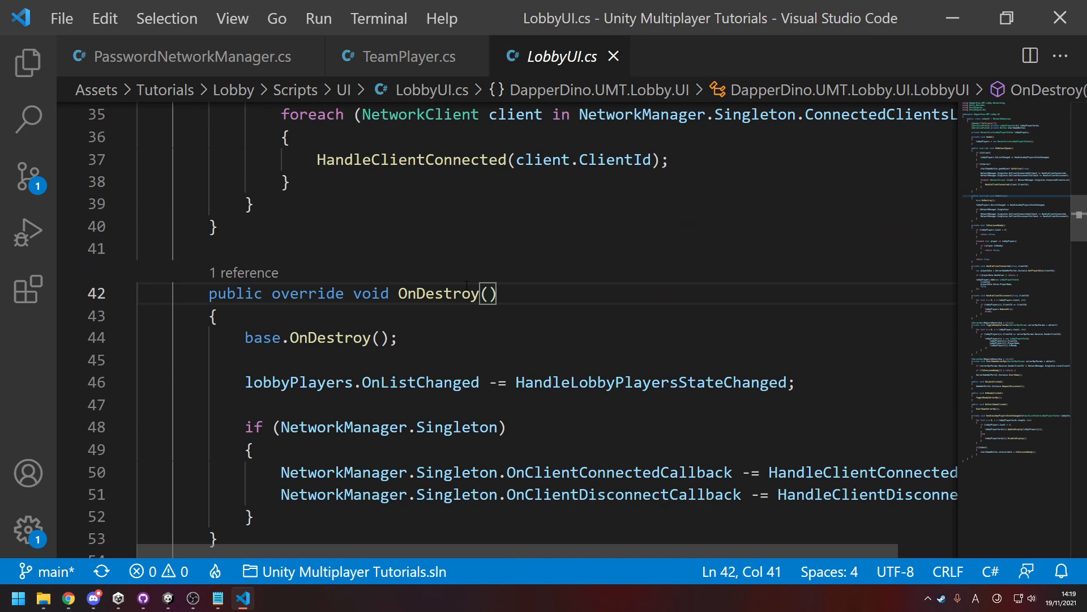
pyautogui.scroll(-3)
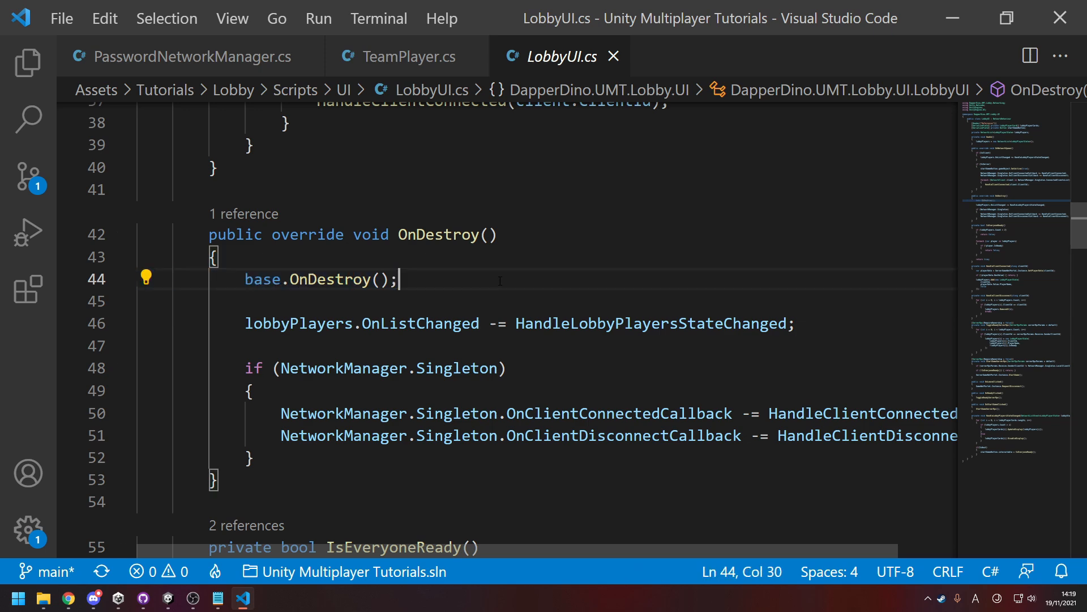
pyautogui.click(492, 234)
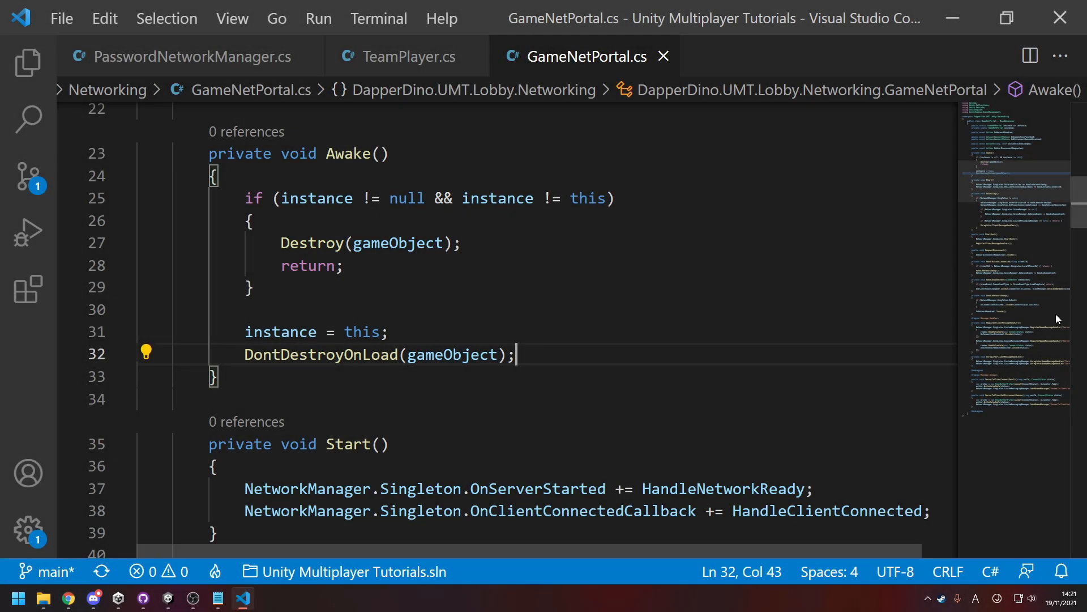
# - Check GameNetPortal's OnDestroy scene-event unsubscription against NetworkManager.Singleton.SceneManager
pyautogui.scroll(-3)
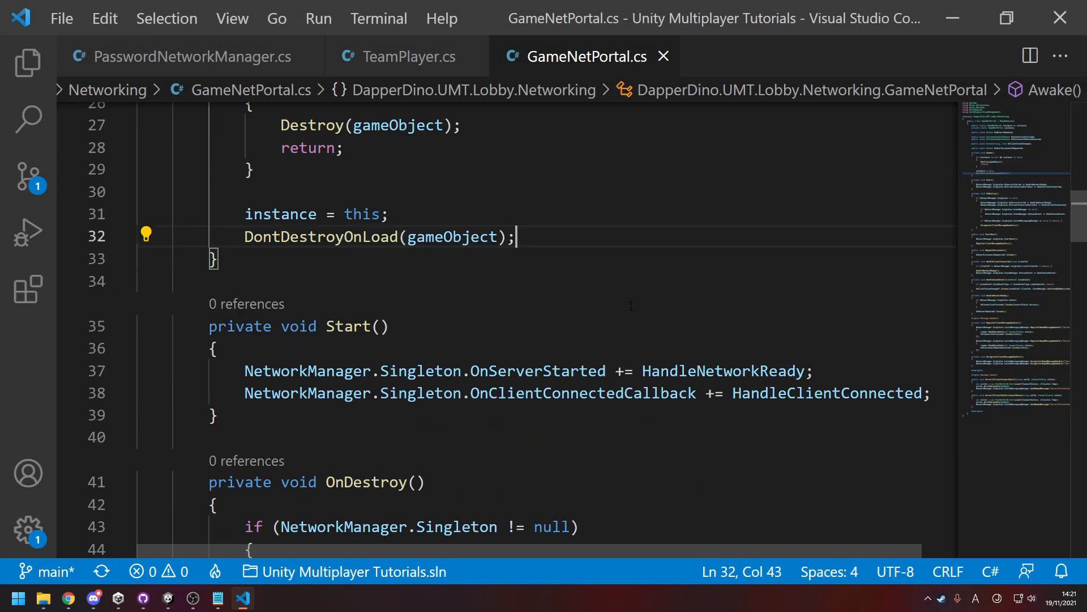
pyautogui.scroll(-3)
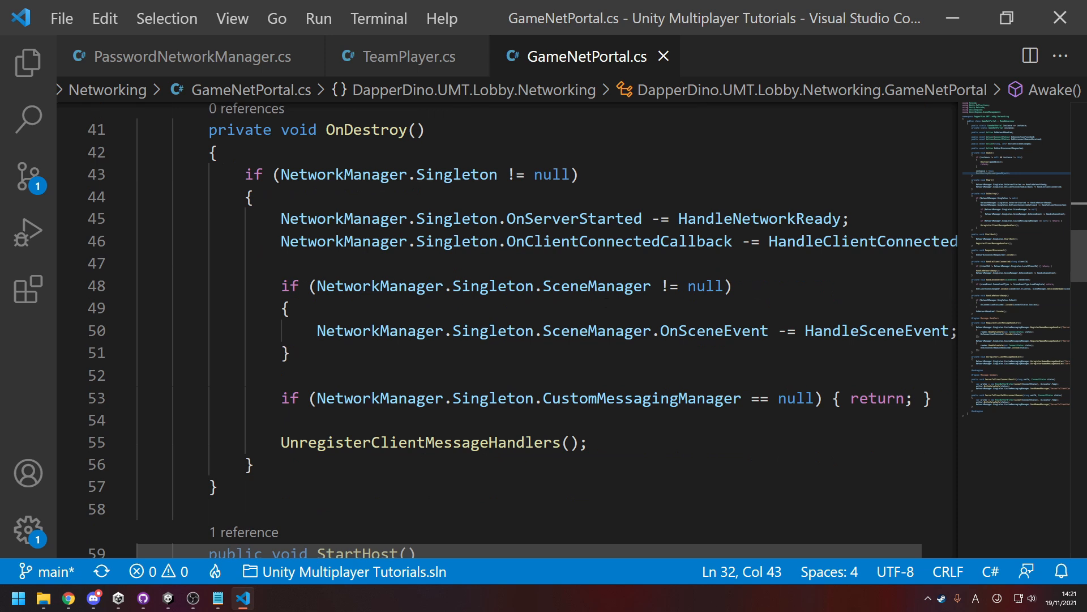
pyautogui.doubleClick(380, 331)
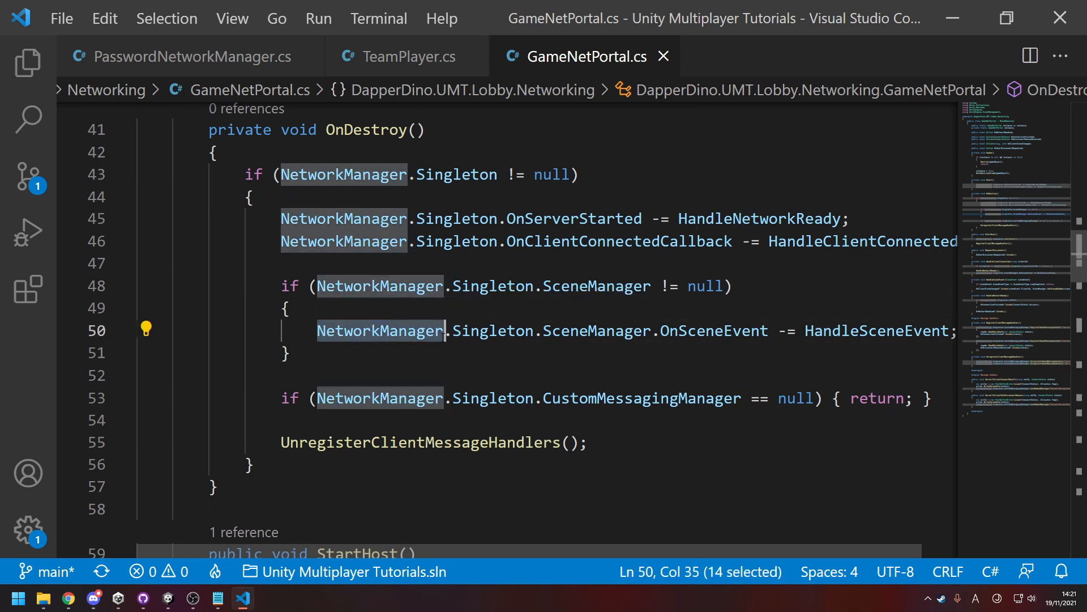
pyautogui.doubleClick(596, 331)
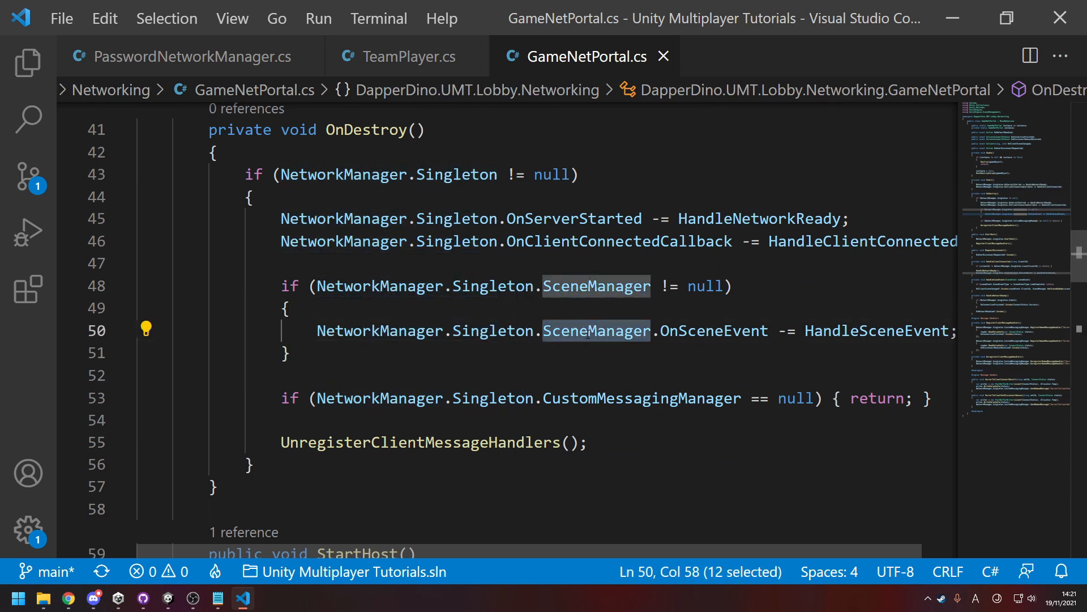
pyautogui.moveTo(492, 330)
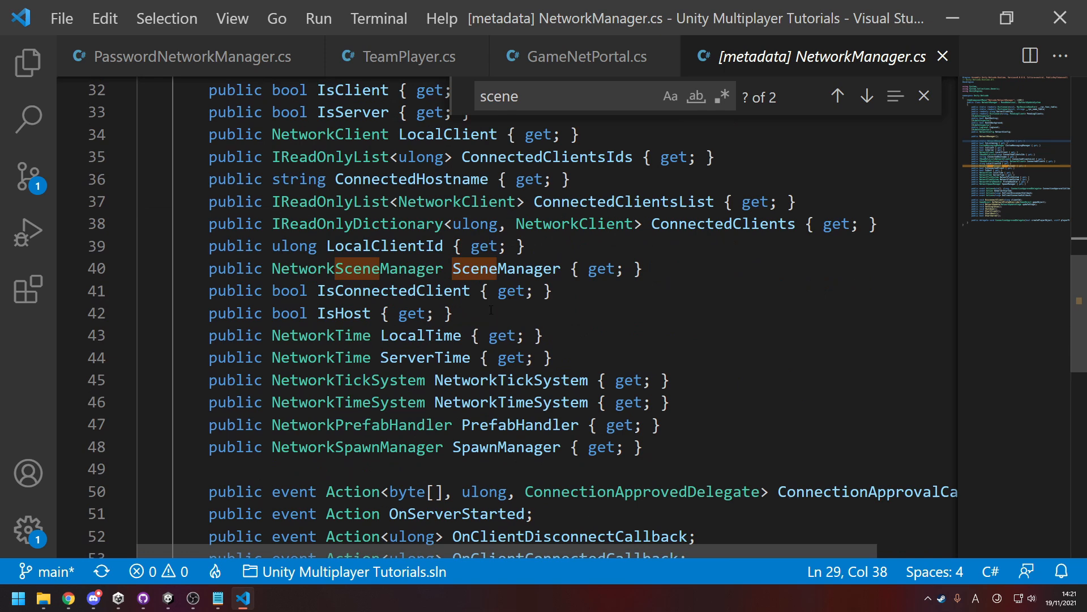
pyautogui.click(507, 447)
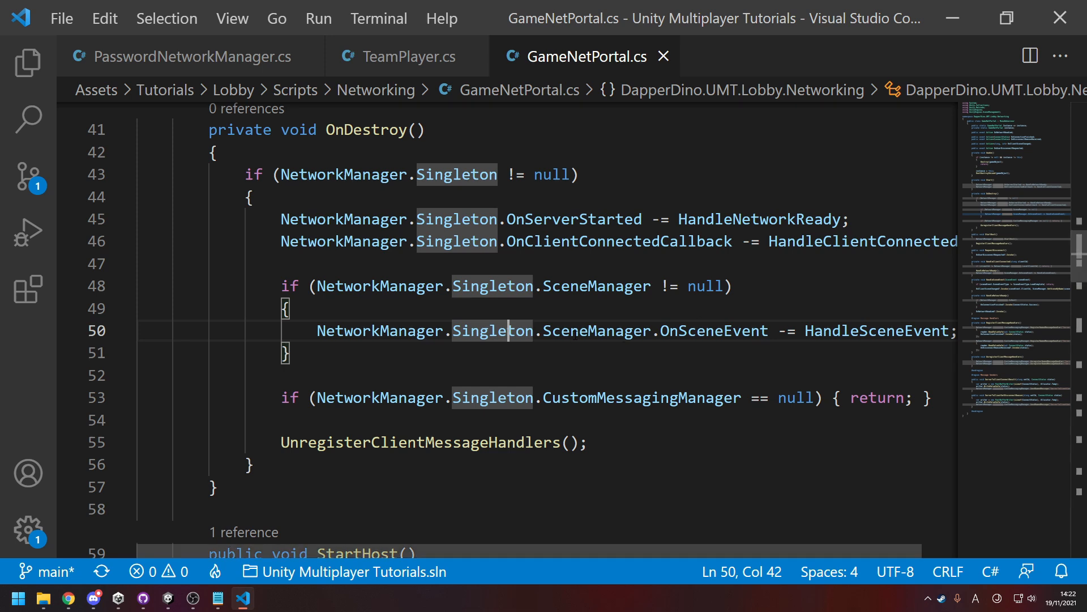
pyautogui.doubleClick(712, 331)
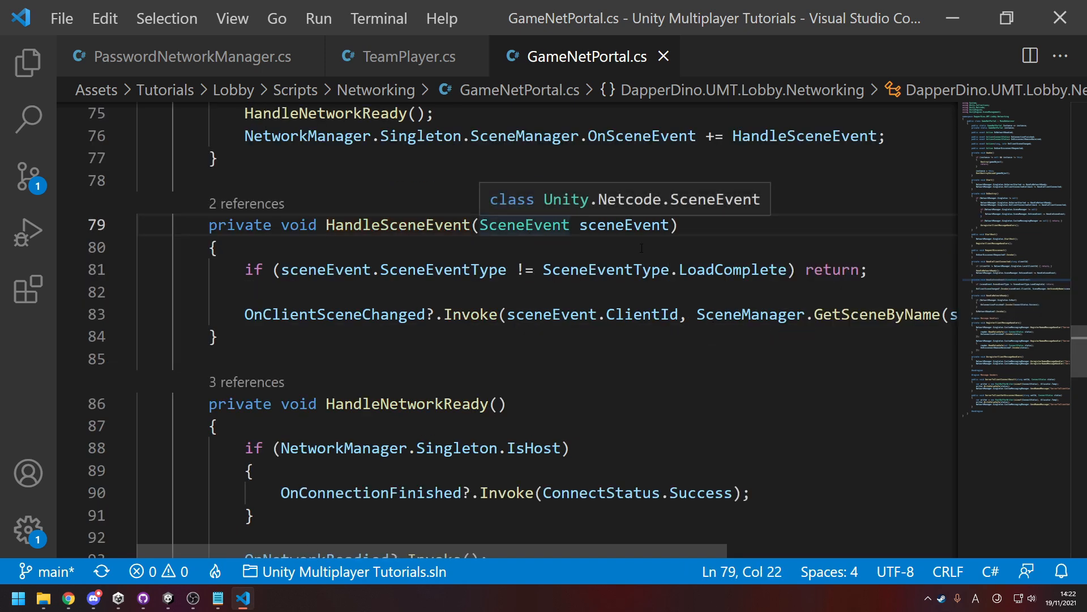
pyautogui.moveTo(649, 328)
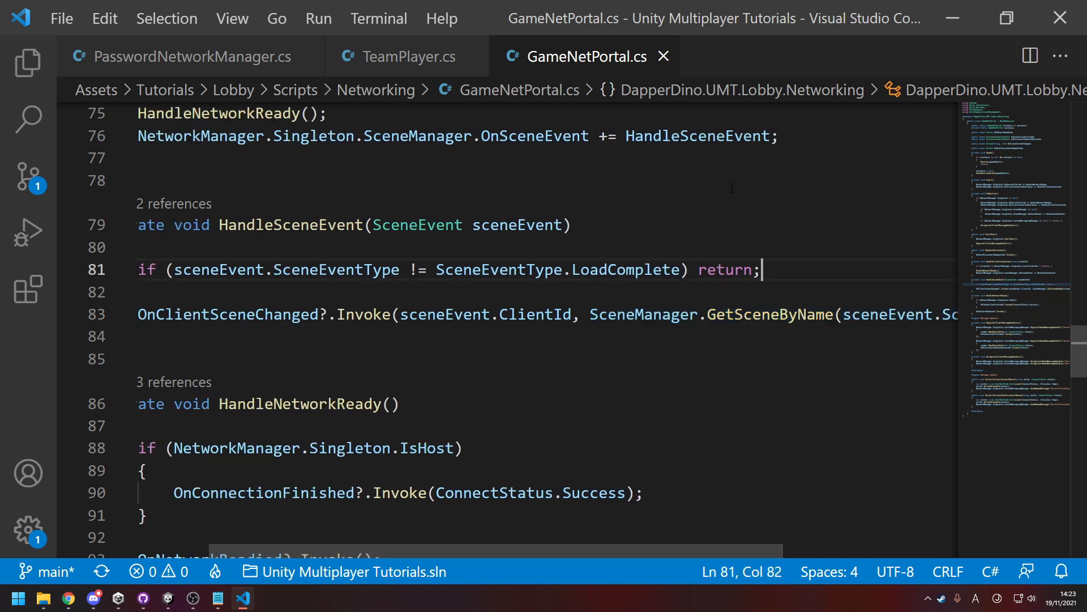
# - Search the whole project for 'custommessag' to locate the client message handler code
pyautogui.click(28, 120)
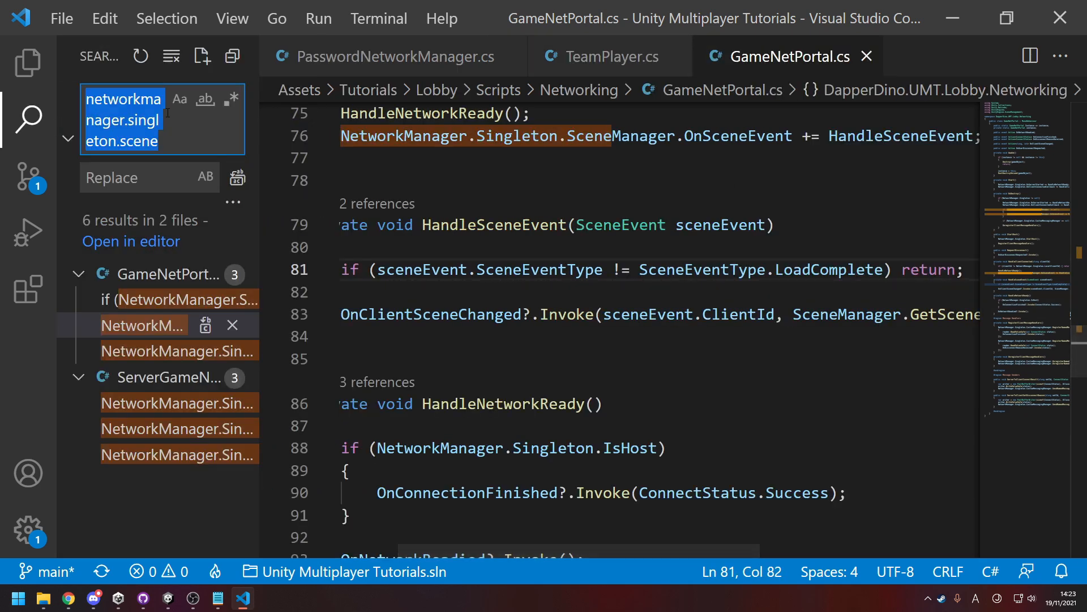
pyautogui.write('custommes')
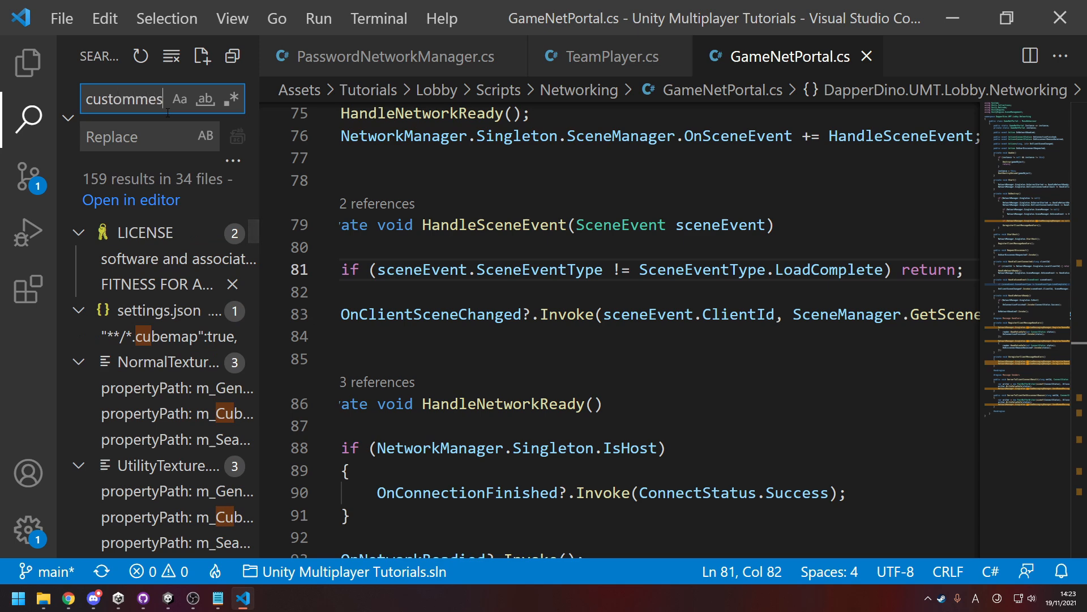
pyautogui.write('sag')
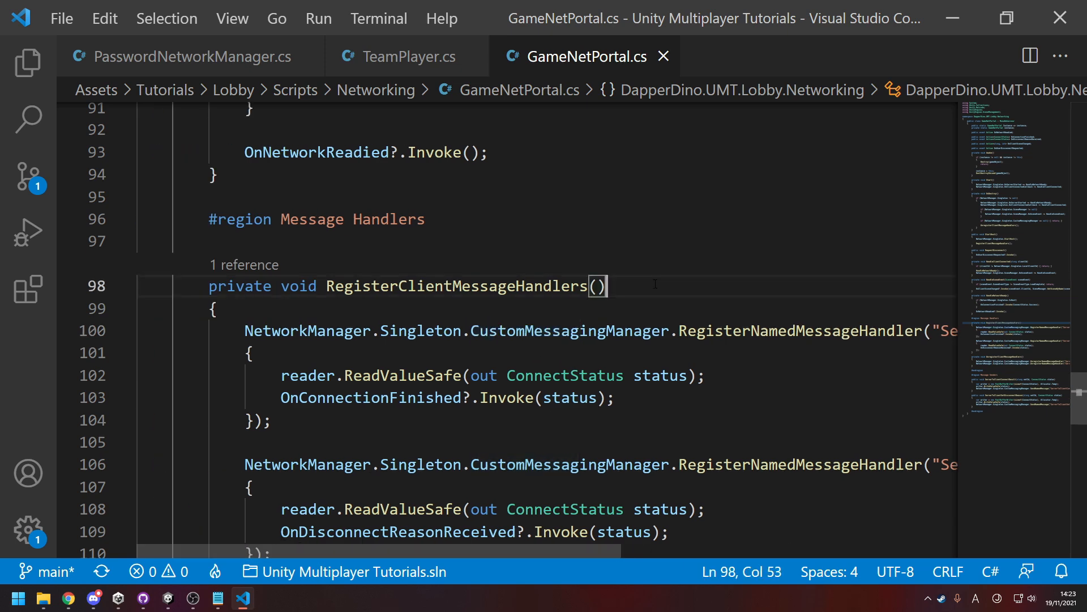
pyautogui.scroll(-3)
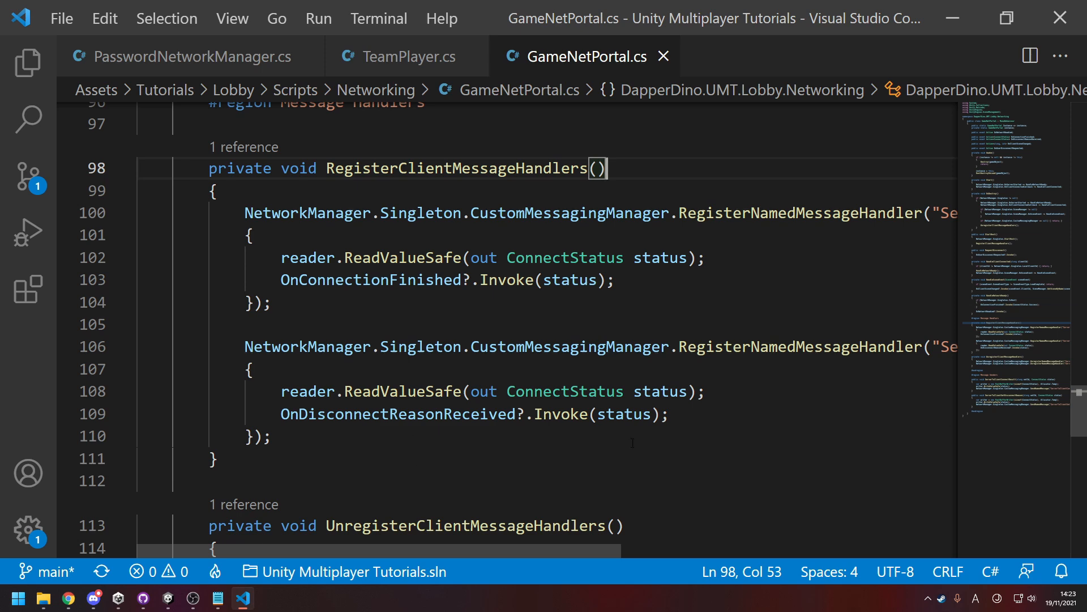
# - Compare with the GitHub commit diff and select the OnConnectionFinished invoke line in GameNetPortal
pyautogui.click(68, 598)
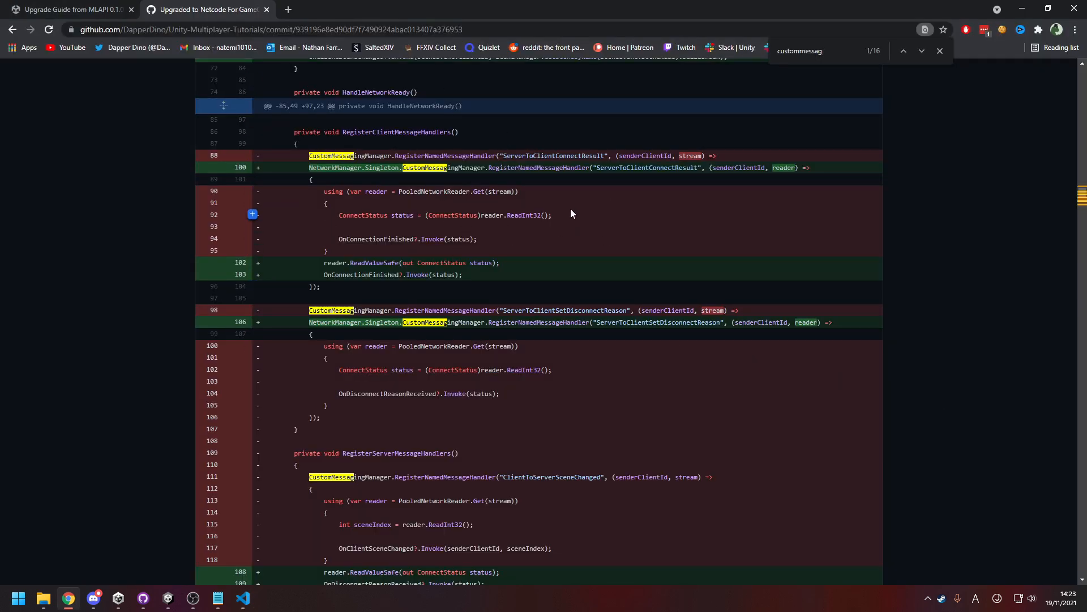
pyautogui.click(242, 598)
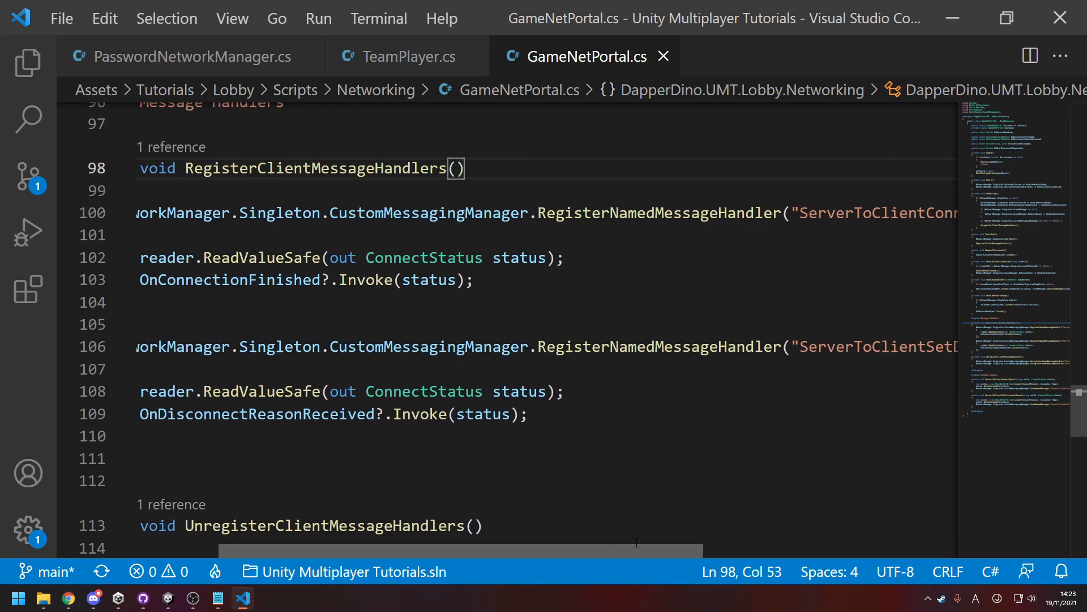
pyautogui.hscroll(3)
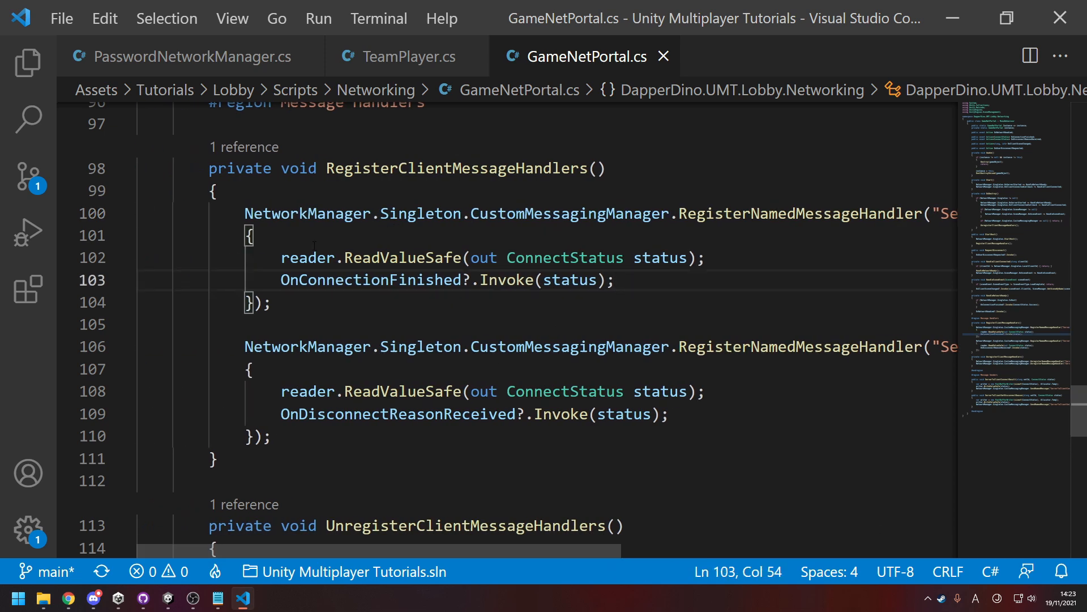
pyautogui.tripleClick(508, 258)
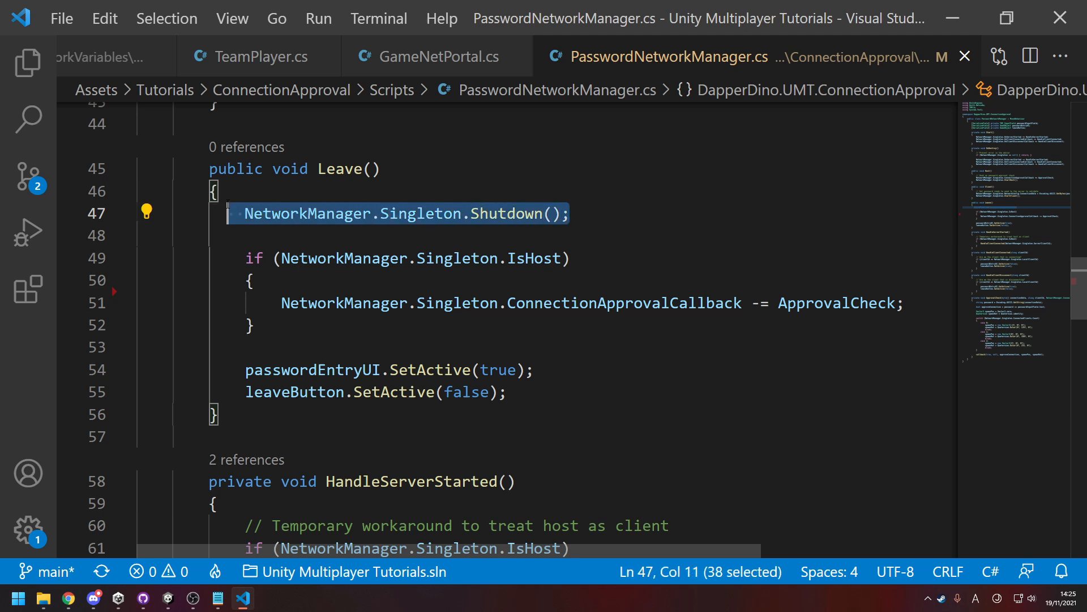
# - Replace Leave's StopHost/StopClient with NetworkManager.Singleton.Shutdown() in PasswordNetworkManager
pyautogui.click(595, 262)
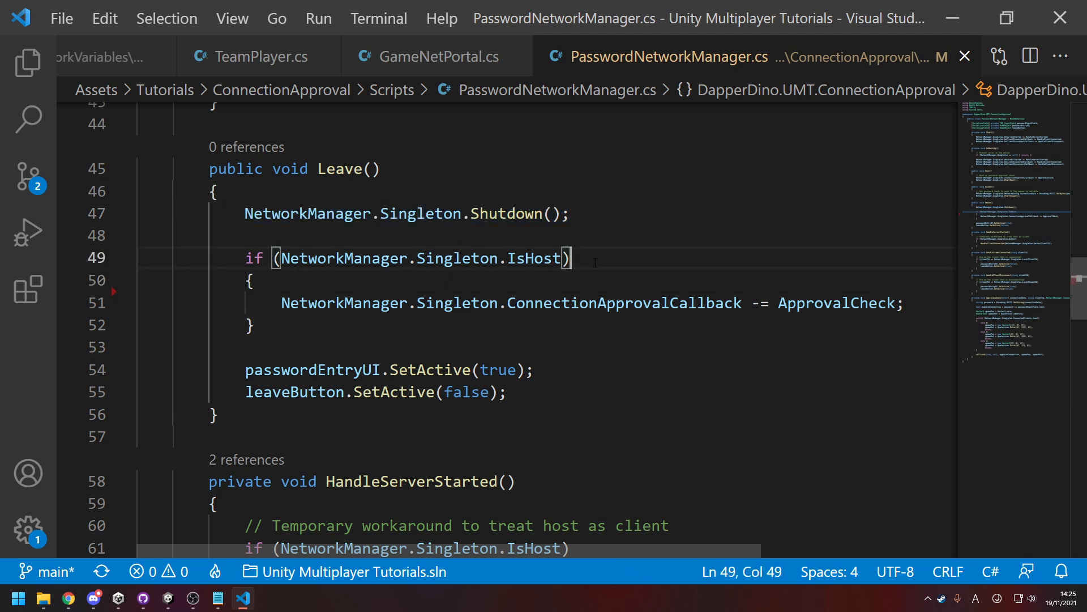
pyautogui.doubleClick(623, 304)
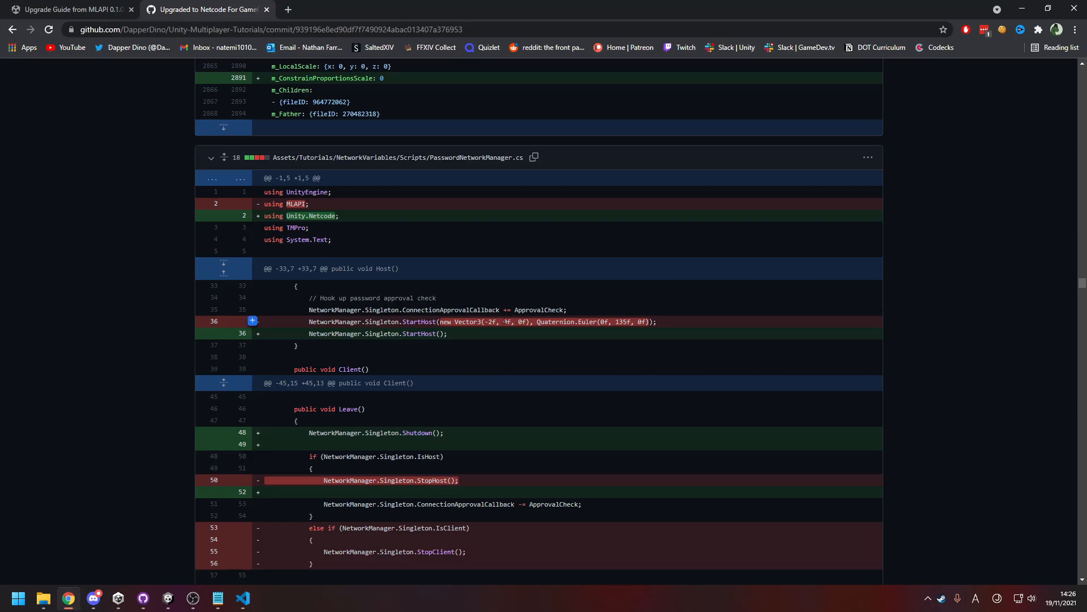
pyautogui.moveTo(534, 324)
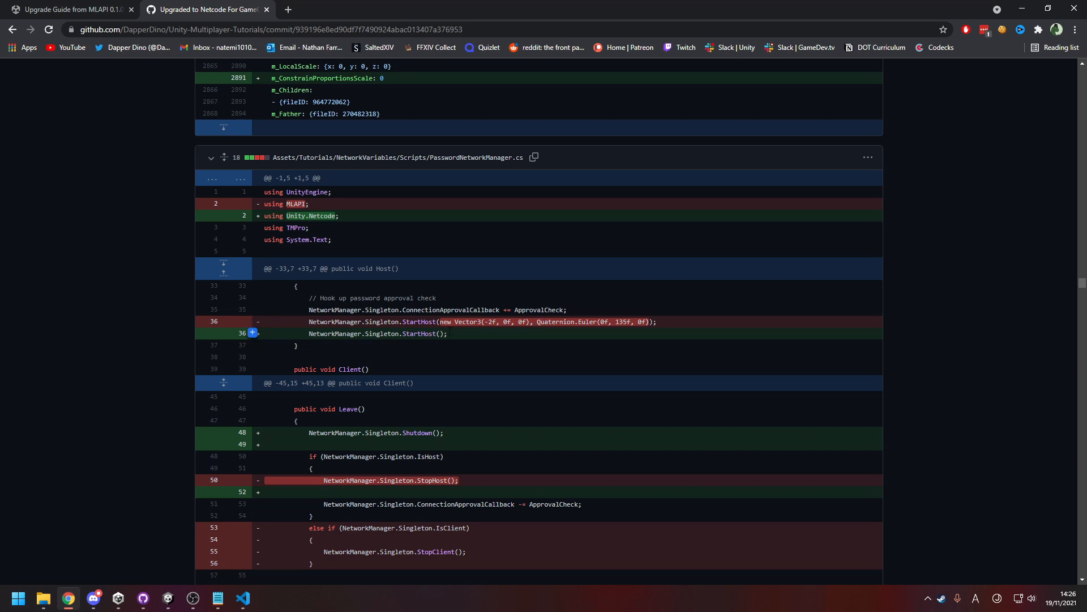
pyautogui.moveTo(456, 333)
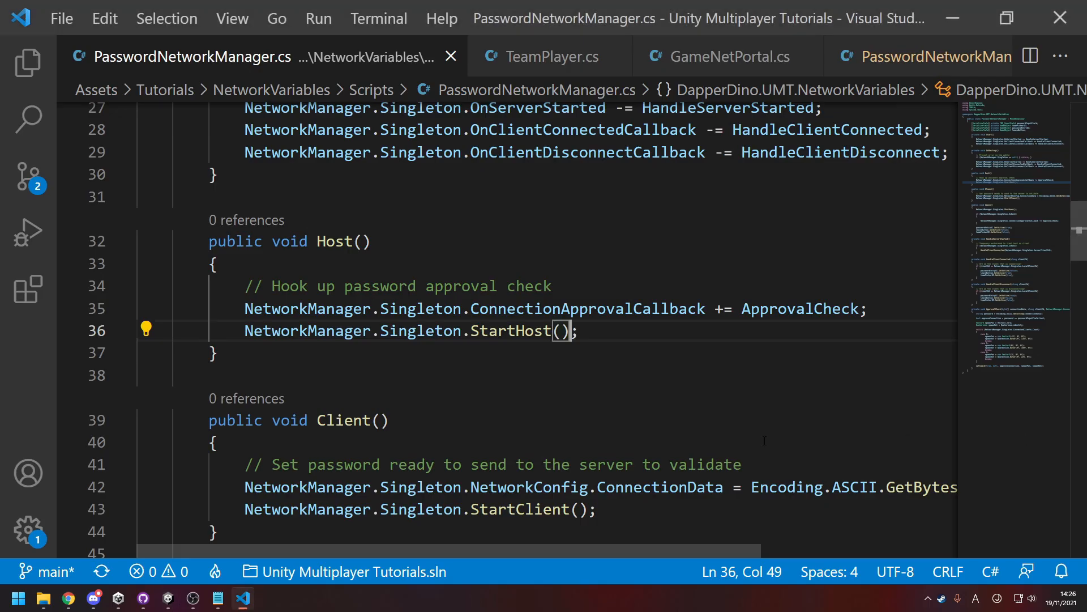
# - Review the ApprovalCheck switch's case 0 spawnPos and spawnRot lines after StartHost() takes no arguments
pyautogui.scroll(-3)
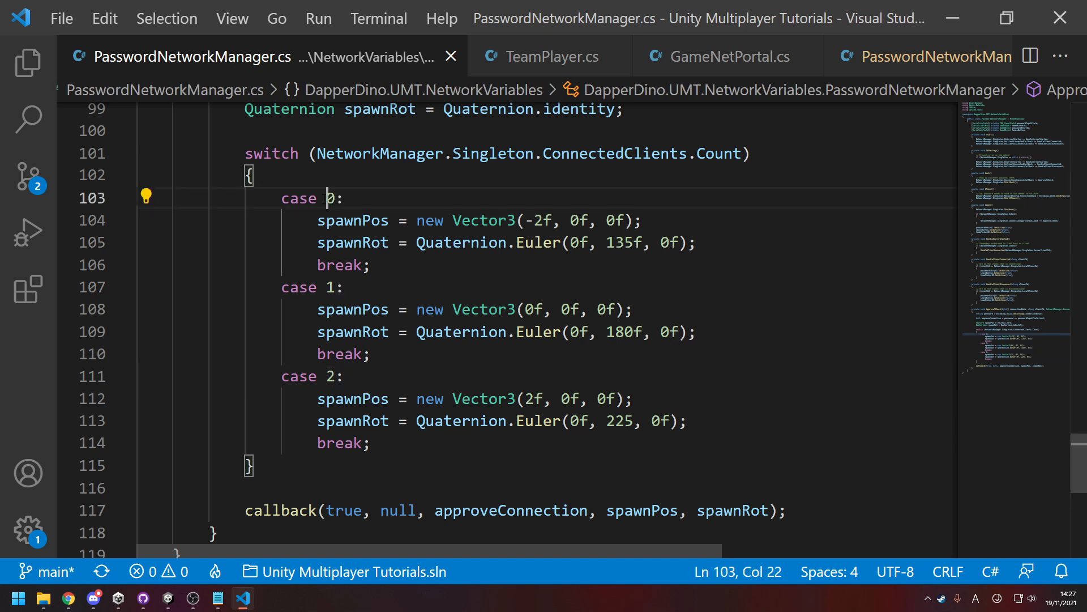
pyautogui.moveTo(715, 154)
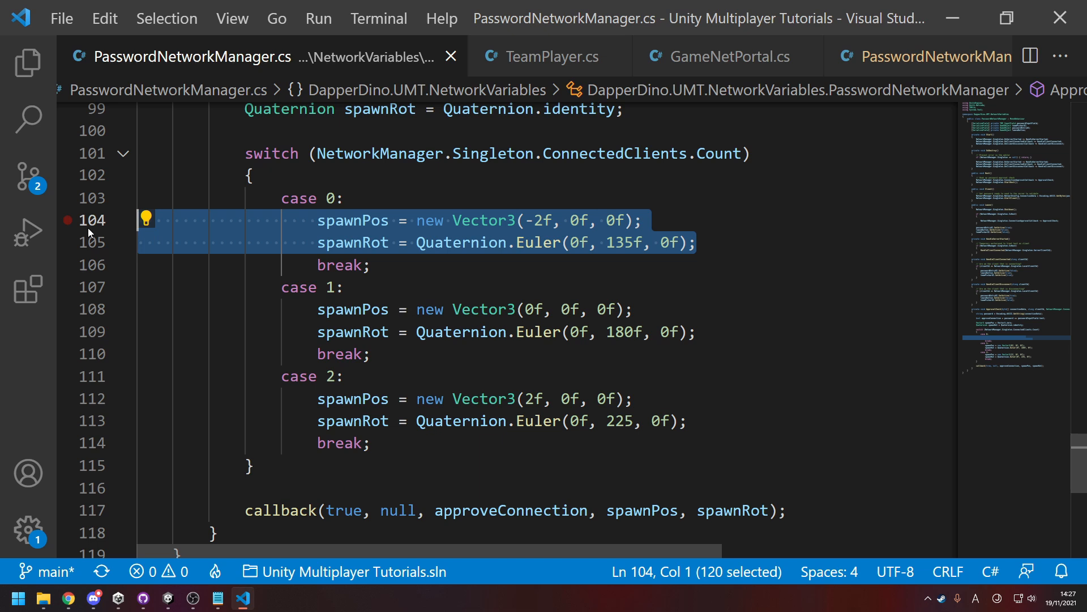
pyautogui.click(696, 243)
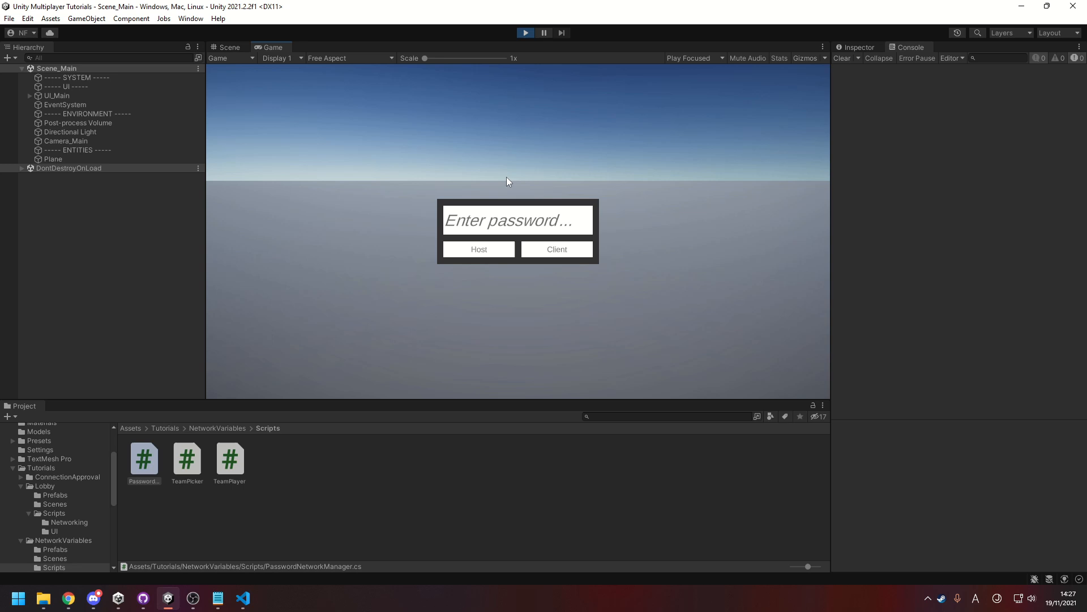
# - Start the scene as host and recolour the spawned player green via the team picker
pyautogui.click(478, 249)
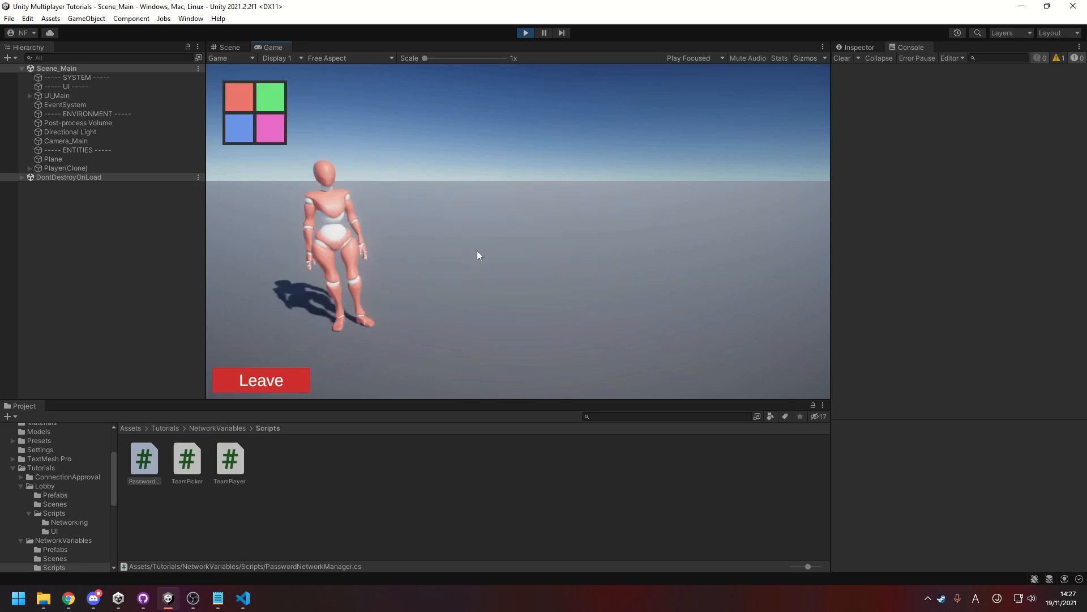
pyautogui.moveTo(497, 265)
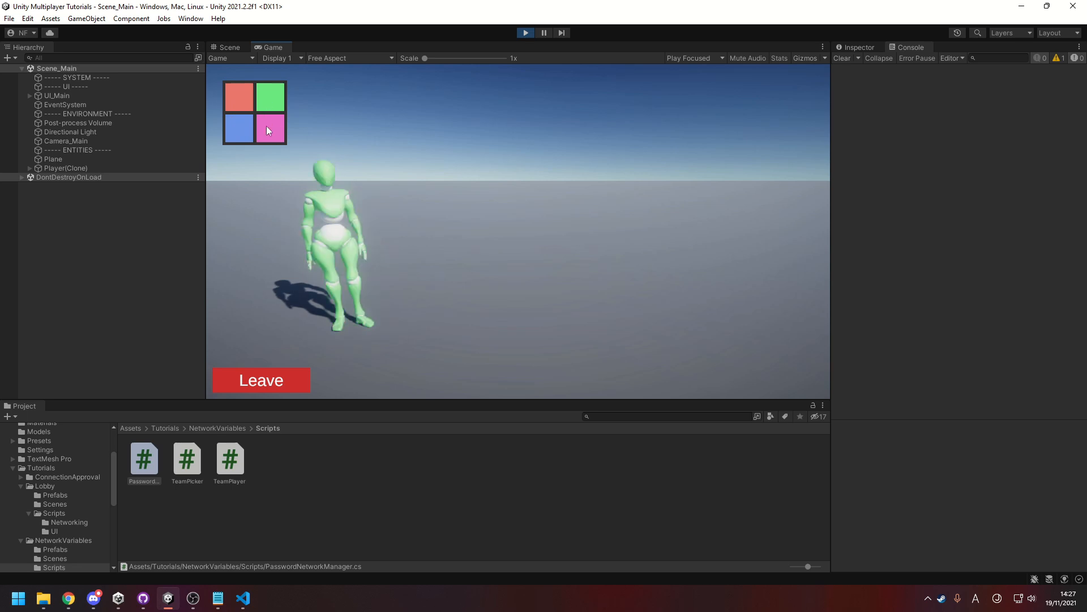
pyautogui.click(260, 380)
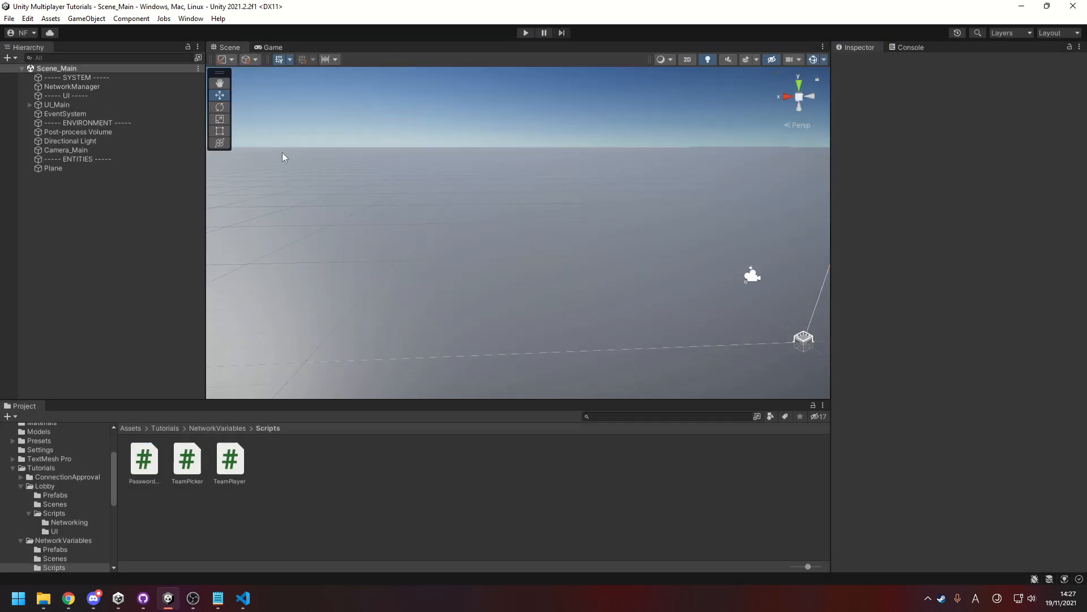
# - Inspect NetworkManager's Player prefab, NetworkPrefabs list and UNetTransport components in the Inspector
pyautogui.click(71, 86)
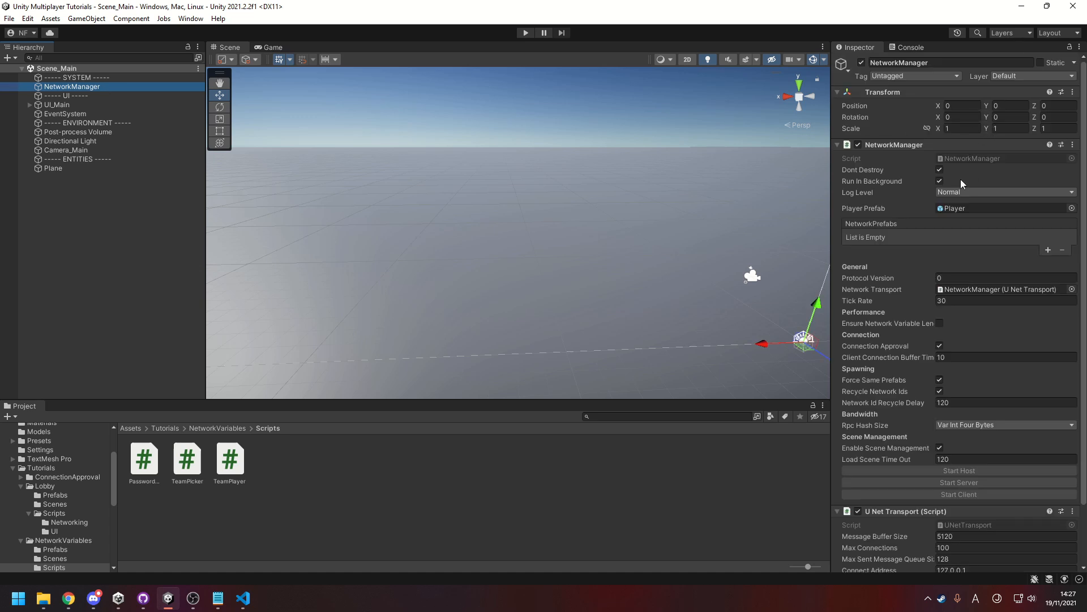
pyautogui.moveTo(1048, 250)
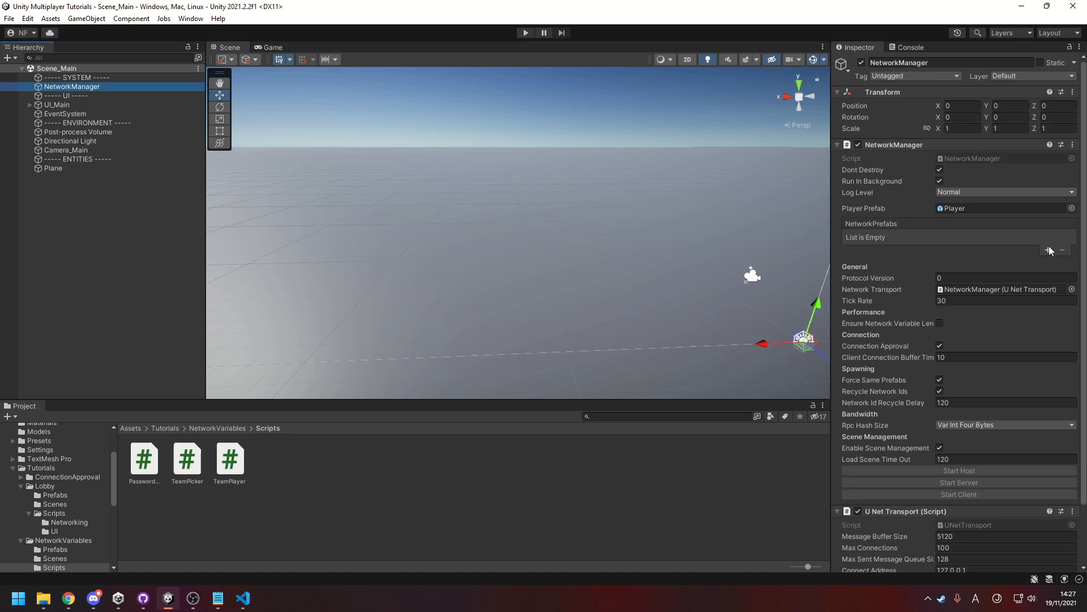
pyautogui.click(1048, 249)
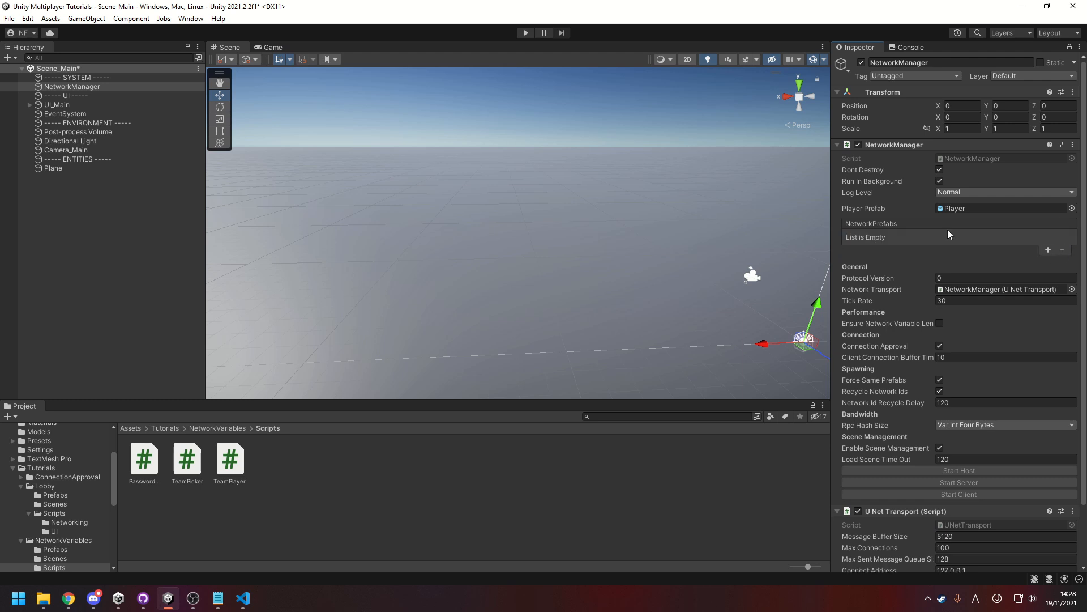
pyautogui.moveTo(888, 241)
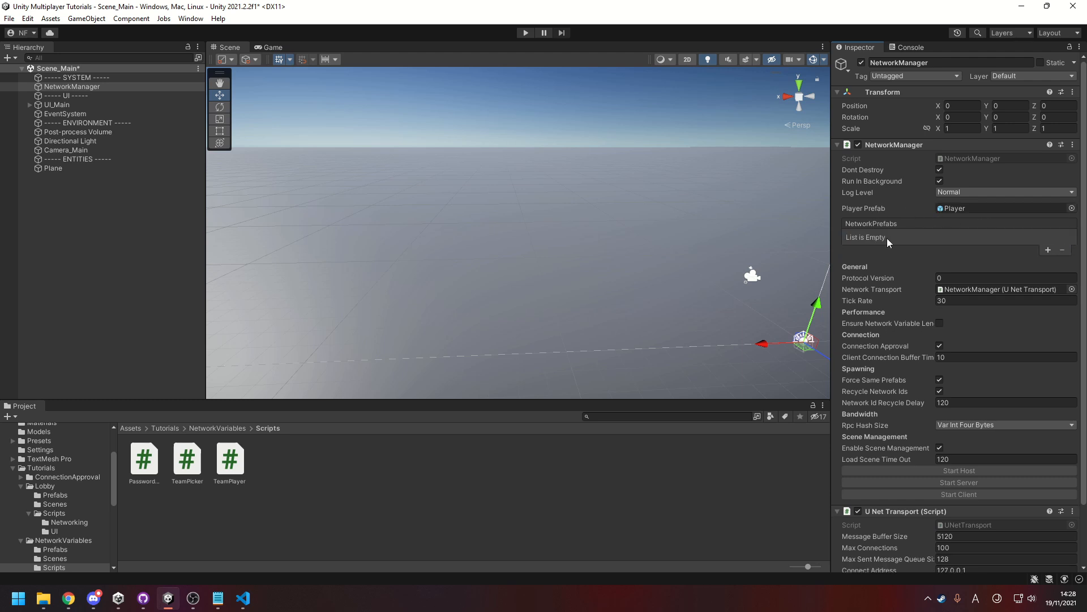
pyautogui.moveTo(996, 251)
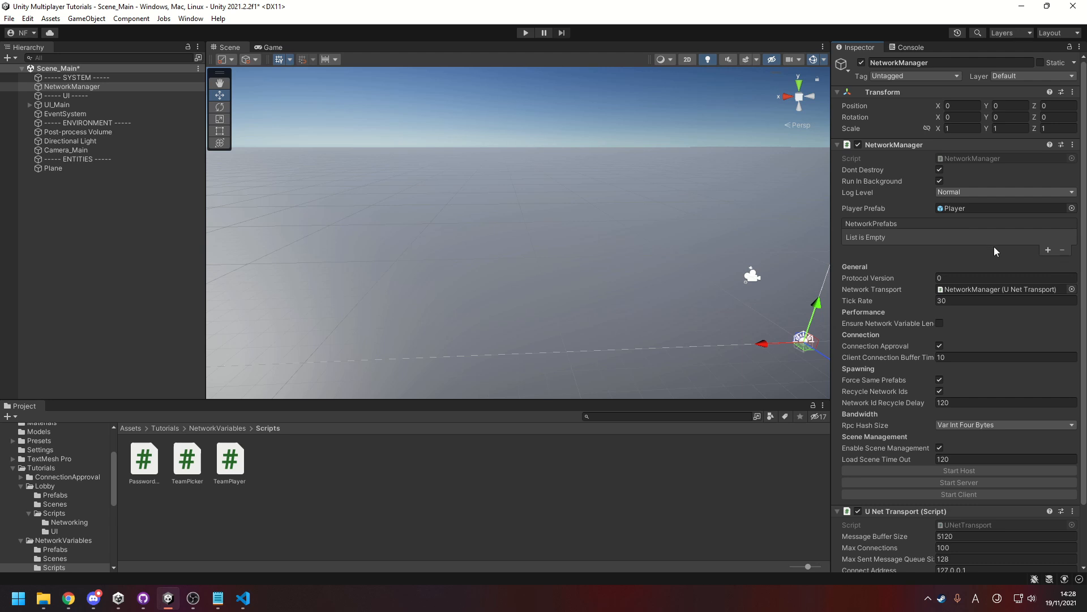
pyautogui.moveTo(859, 230)
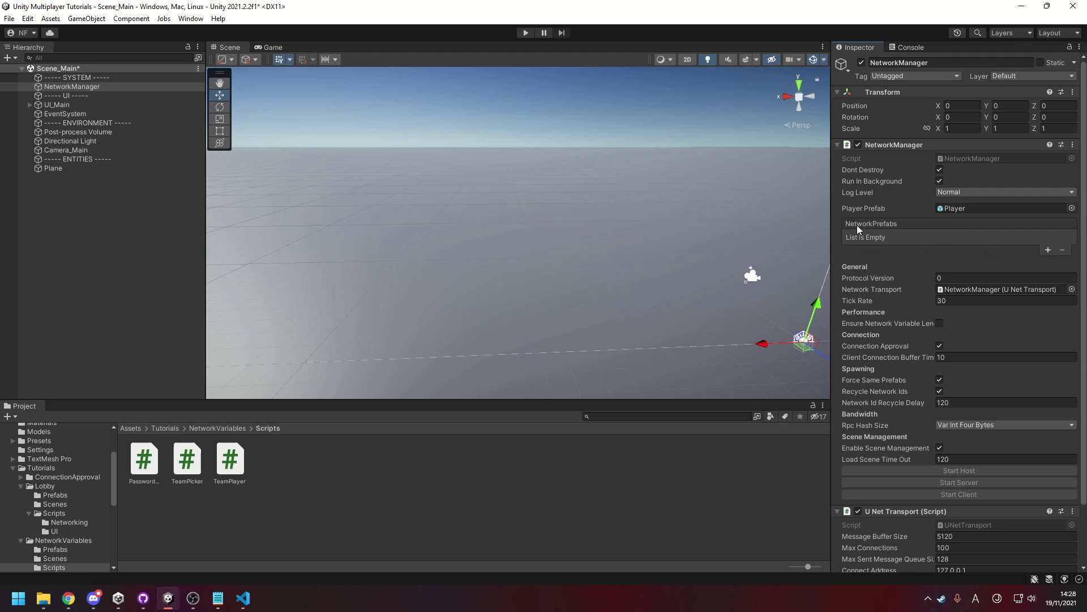
pyautogui.moveTo(861, 208)
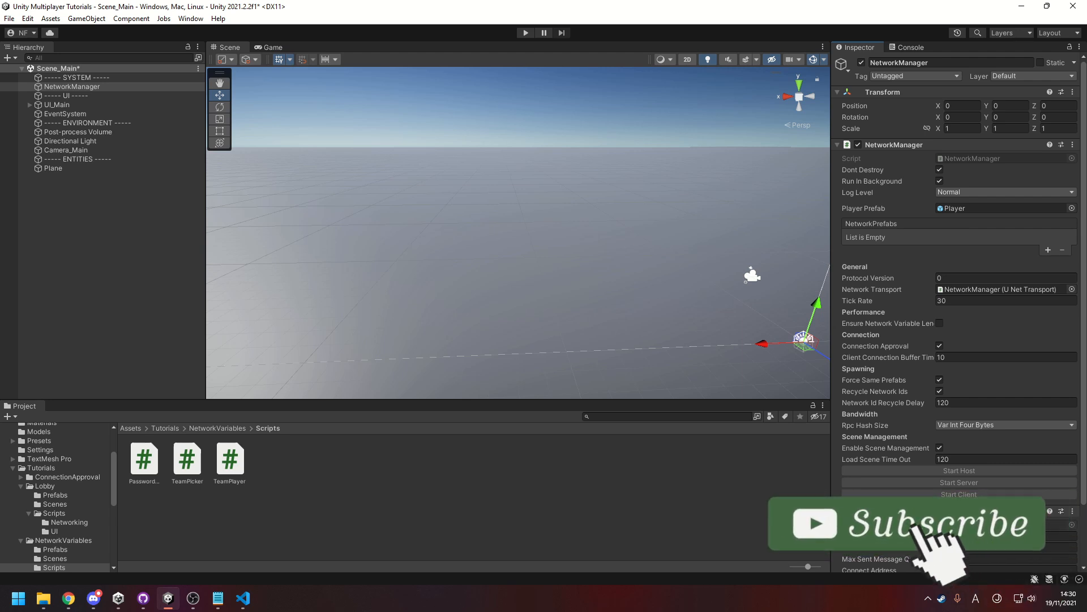
pyautogui.click(924, 540)
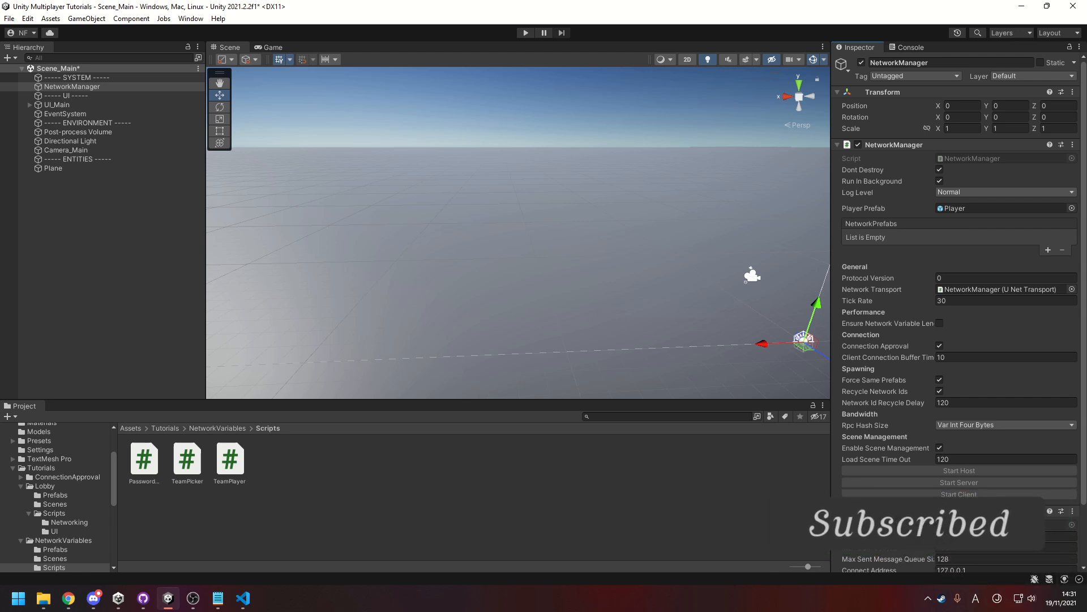